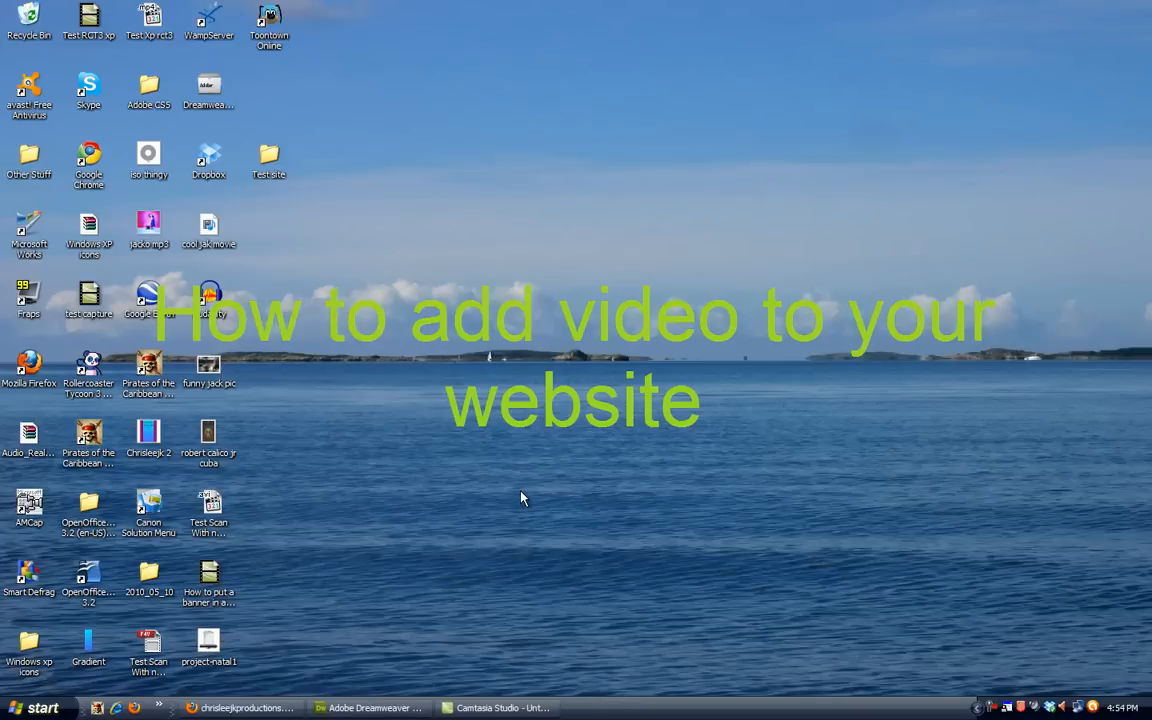
pyautogui.moveTo(490, 556)
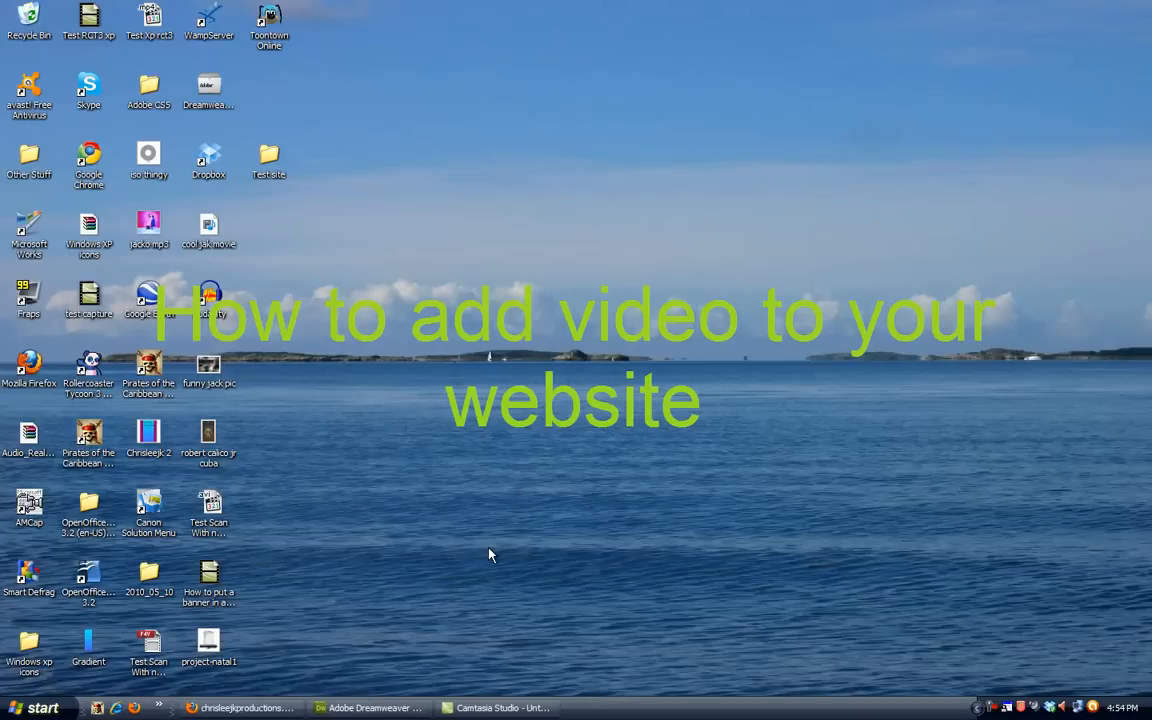
# - Import the Pirates_Online .avi game recording via File > Import media, reaching the 640 x 375 size prompt
pyautogui.click(240, 708)
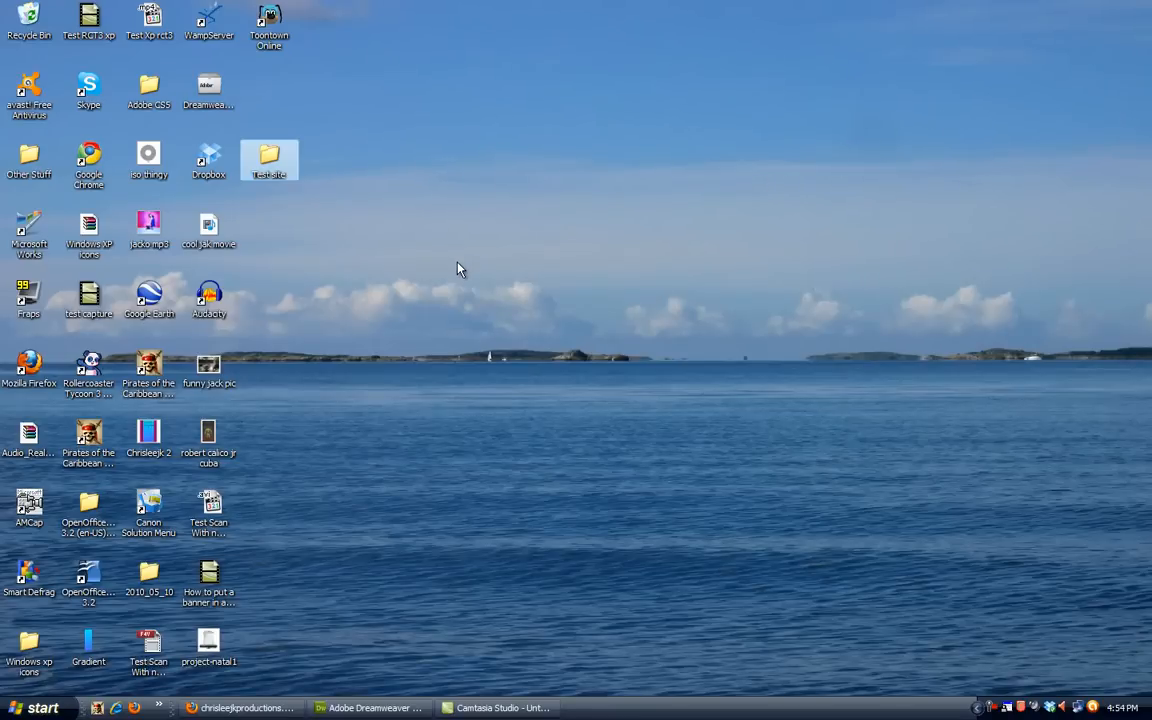
pyautogui.moveTo(512, 672)
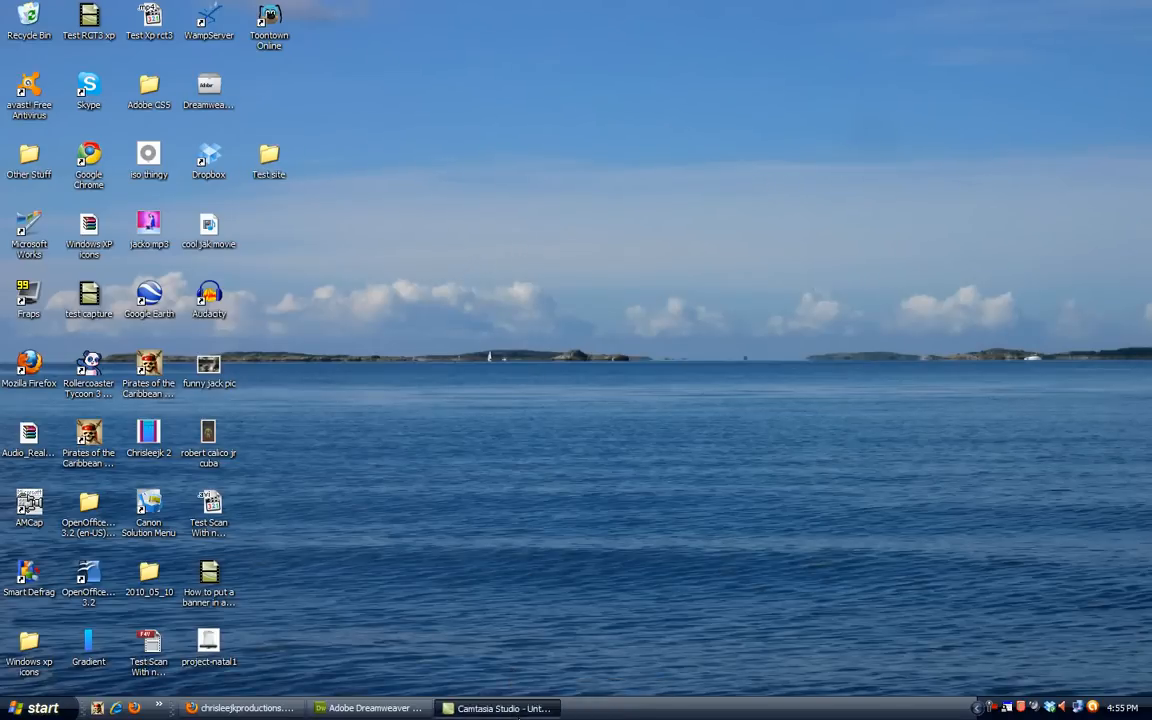
pyautogui.click(498, 708)
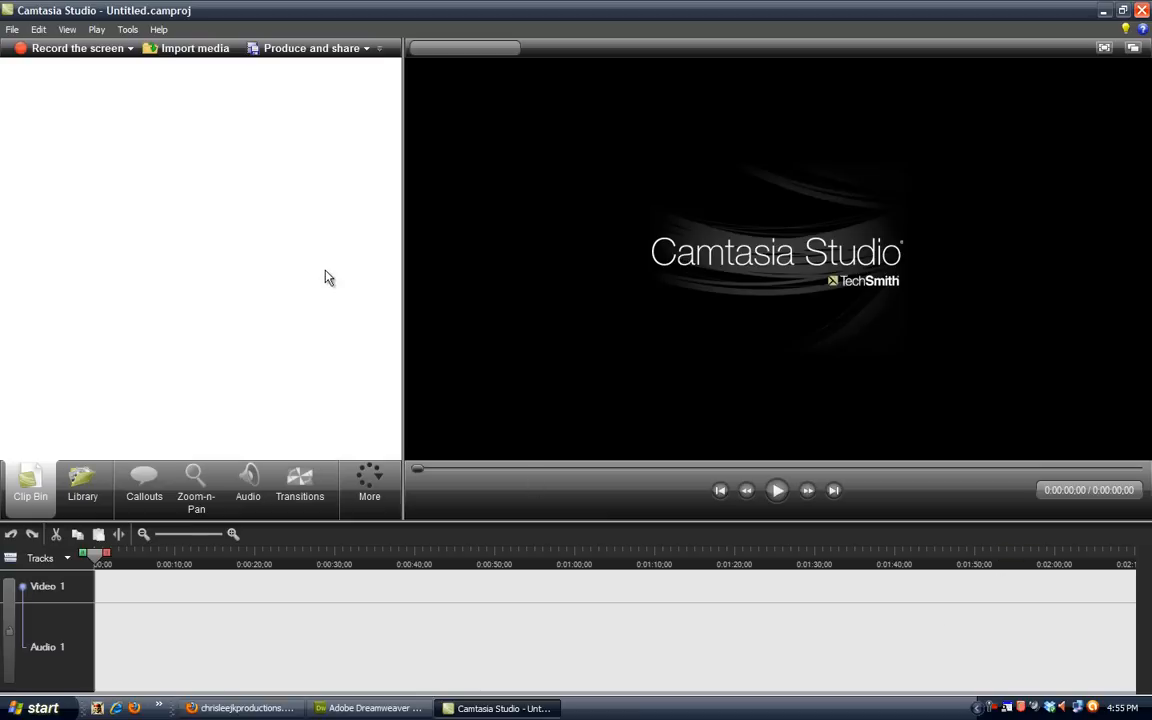
pyautogui.moveTo(344, 196)
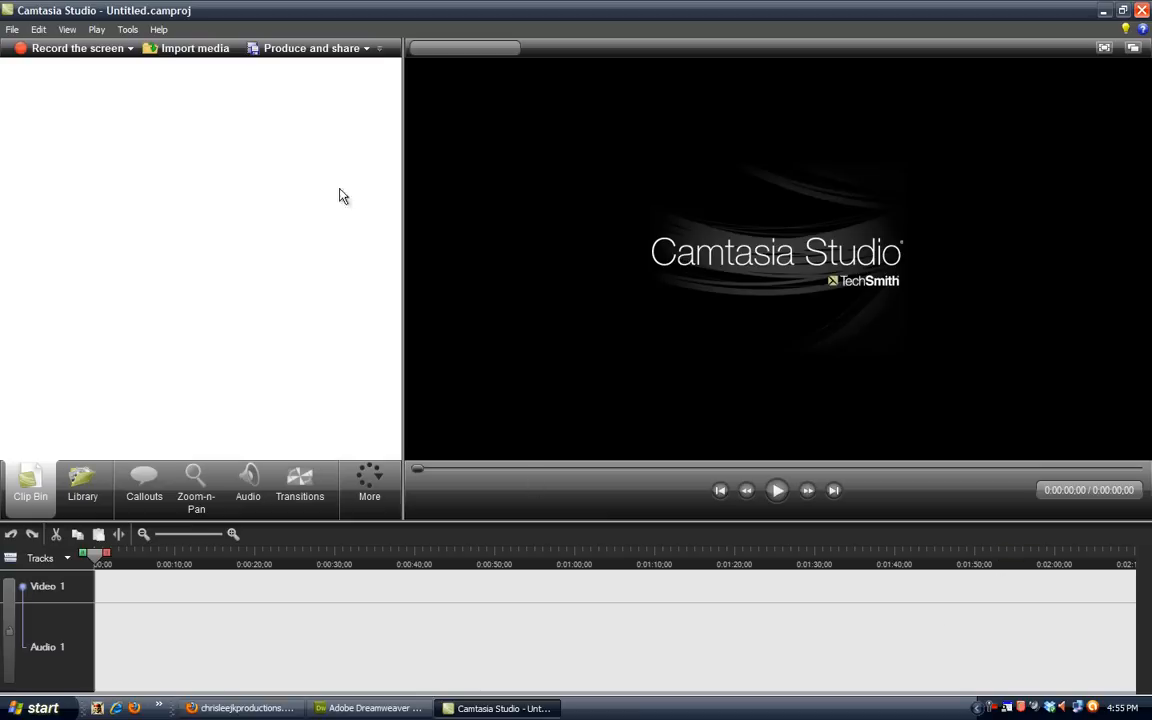
pyautogui.moveTo(14, 30)
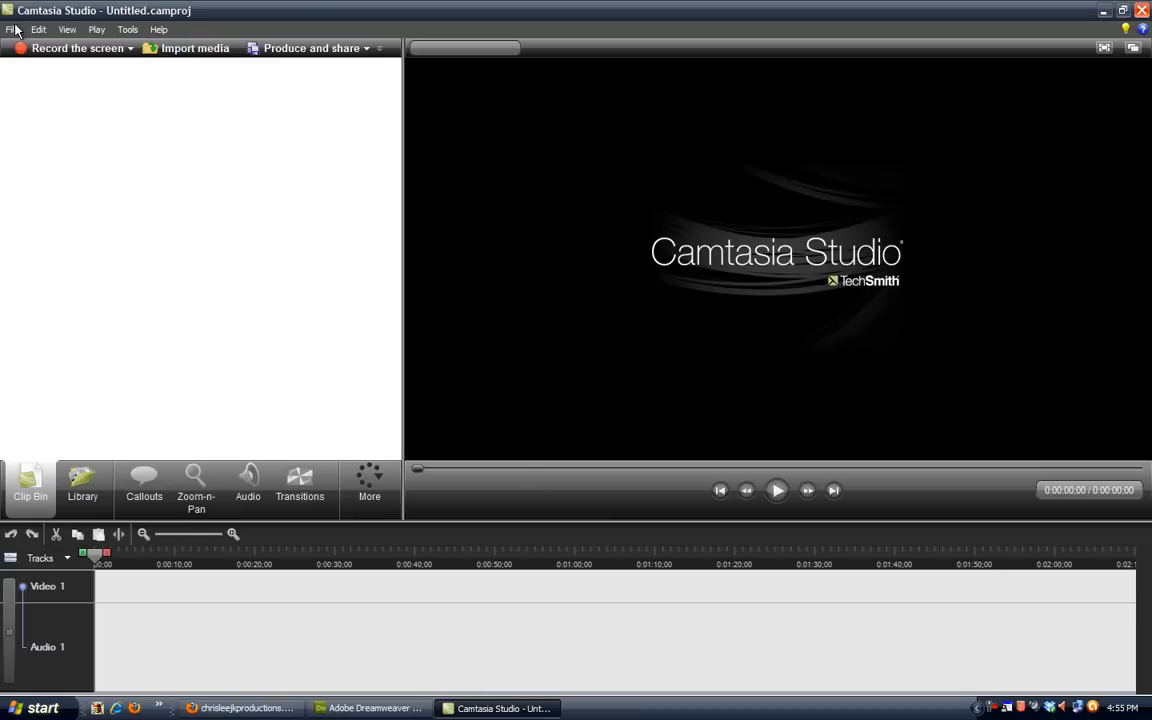
pyautogui.click(12, 30)
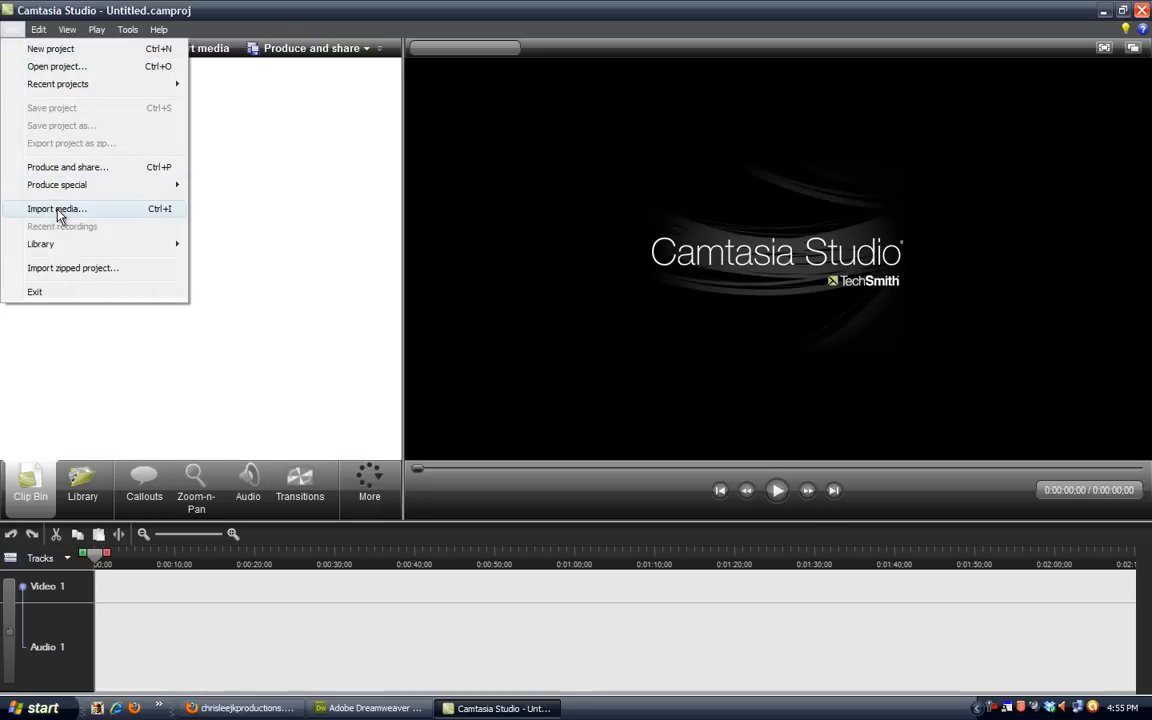
pyautogui.click(56, 208)
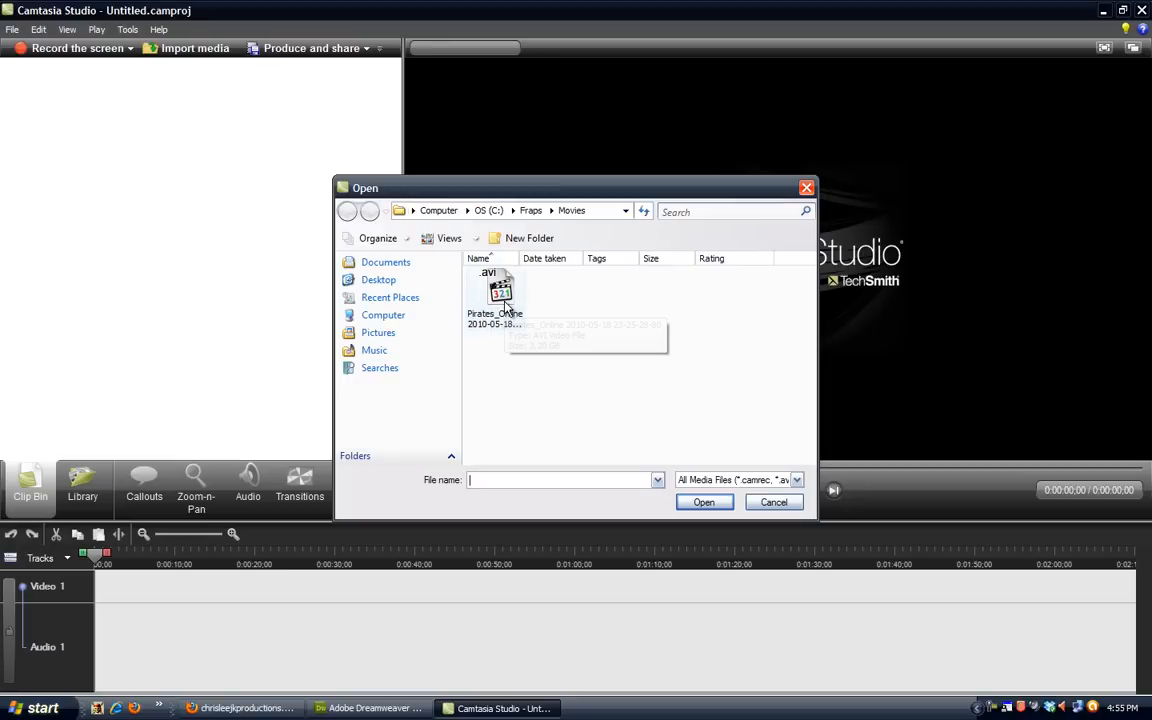
pyautogui.click(496, 296)
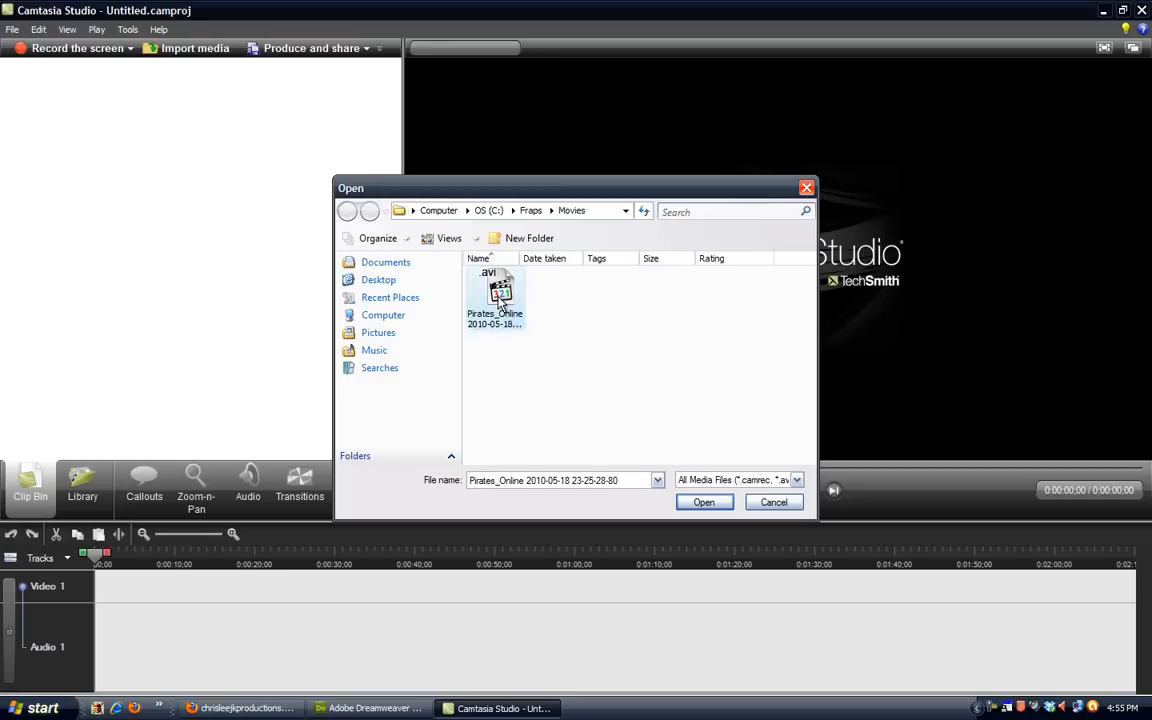
pyautogui.click(704, 502)
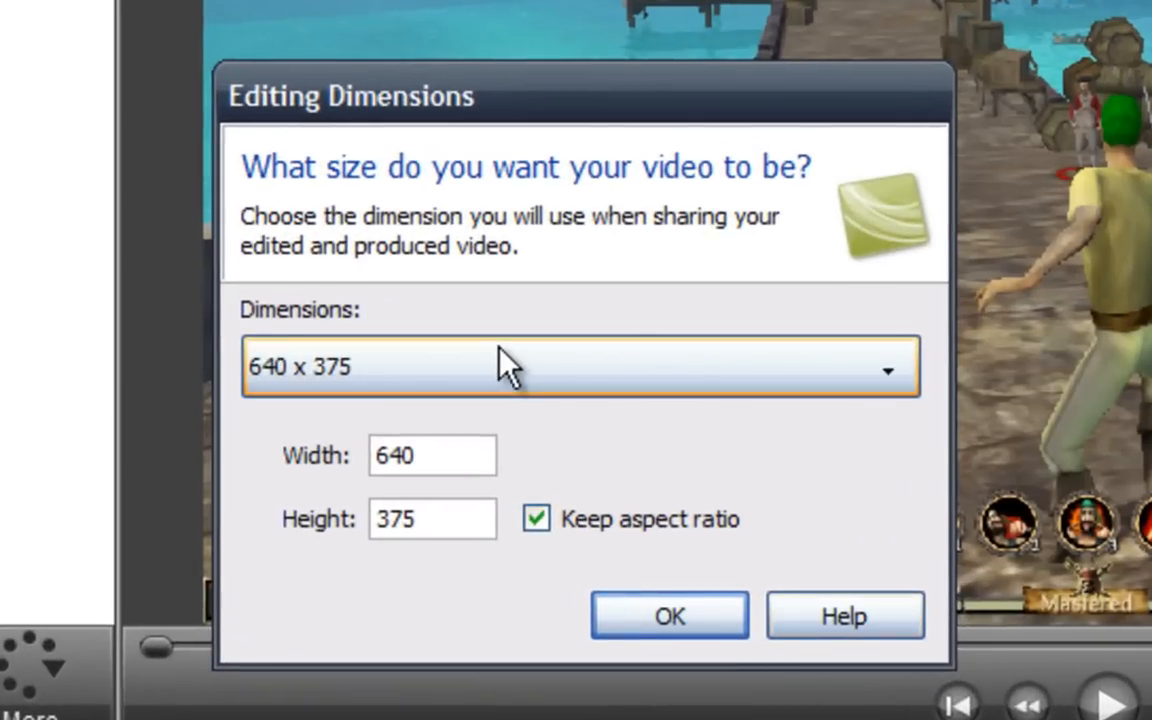
# - Set the editing width to 1000 with aspect ratio kept, confirming 1000 x 585
pyautogui.click(432, 456)
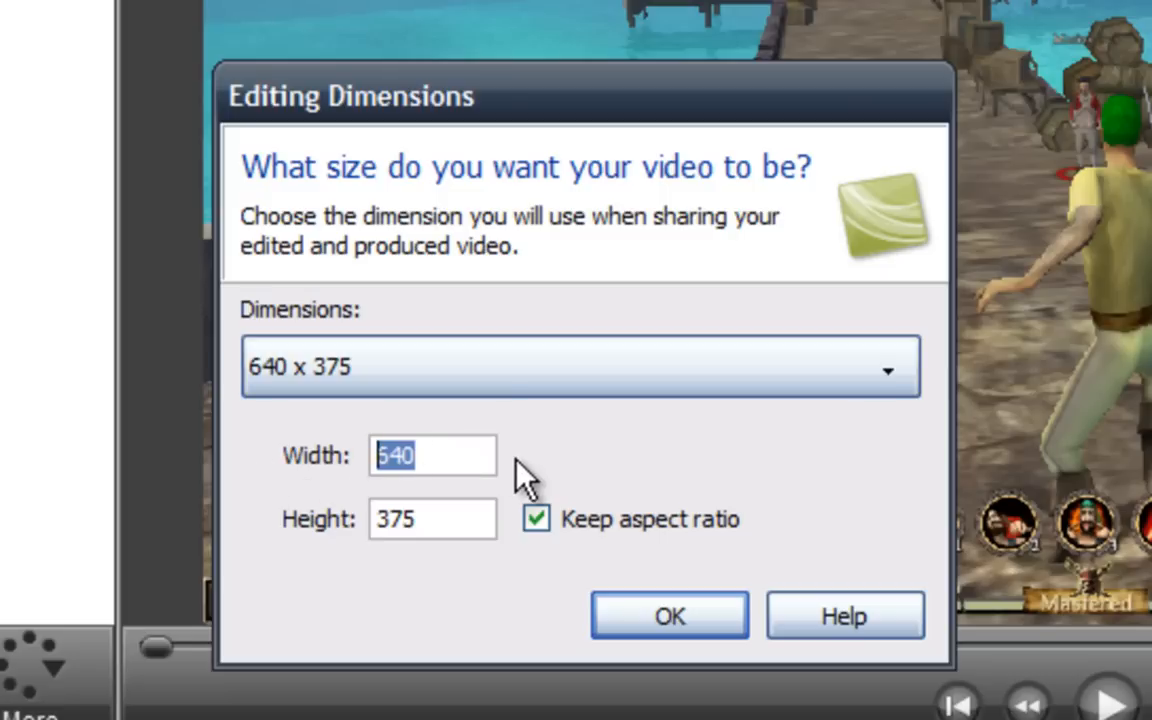
pyautogui.write('1000')
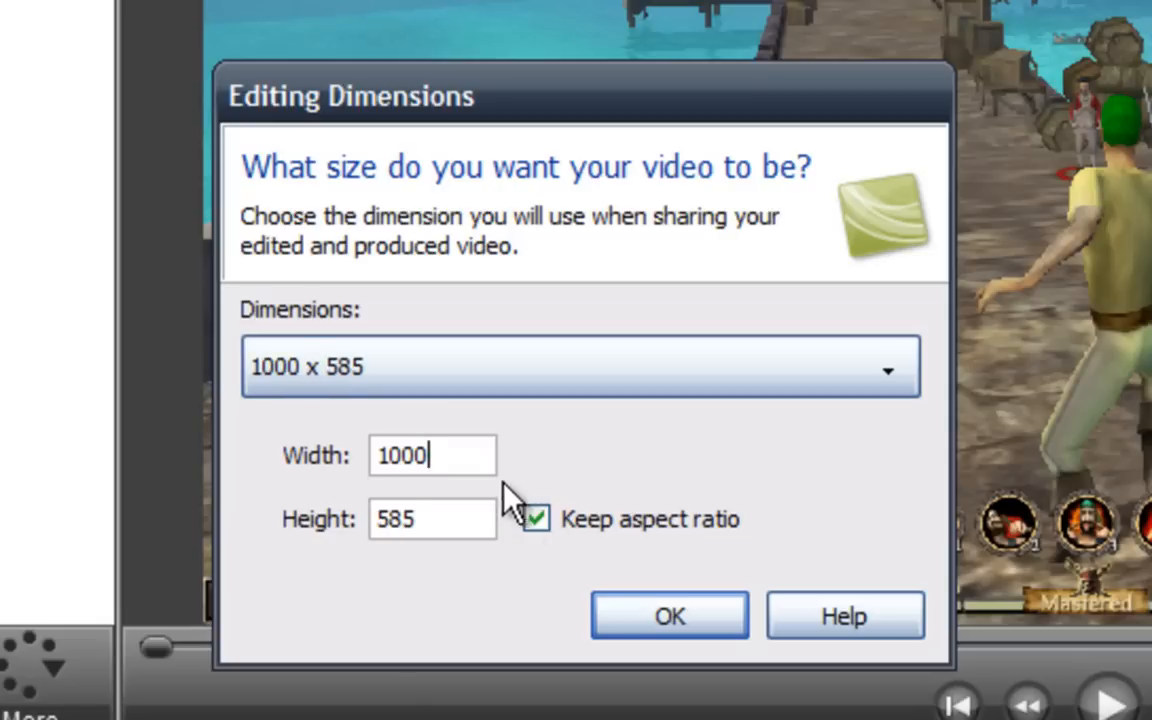
pyautogui.click(668, 616)
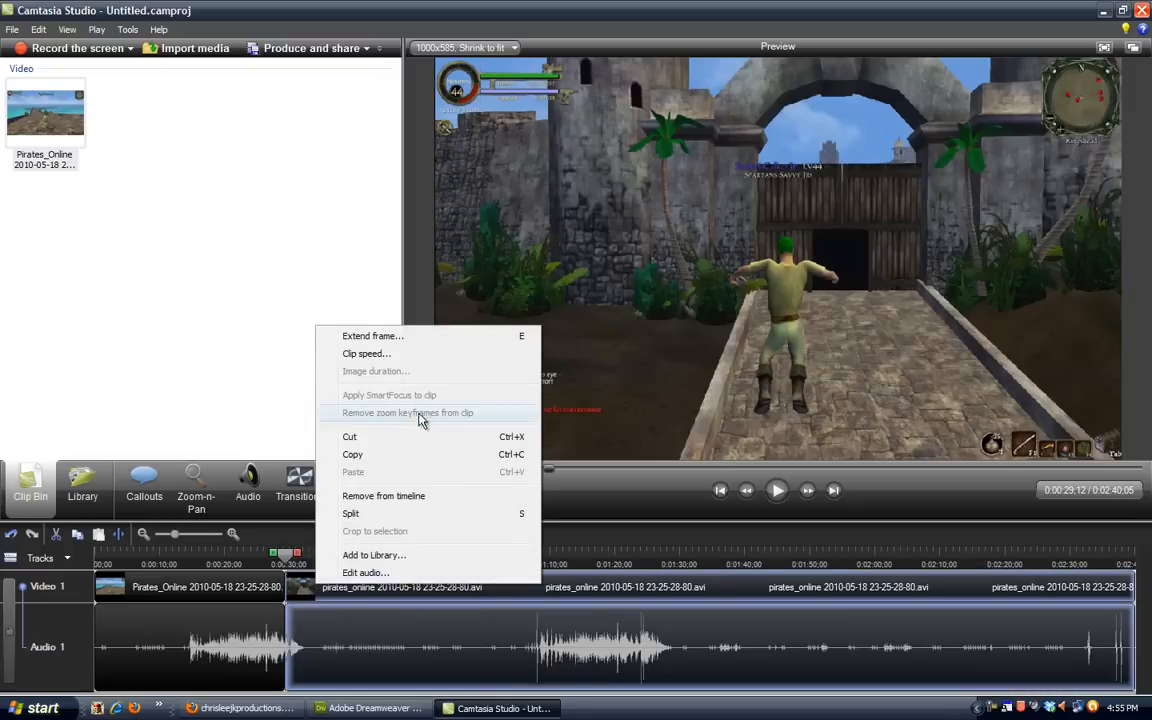
pyautogui.moveTo(352, 464)
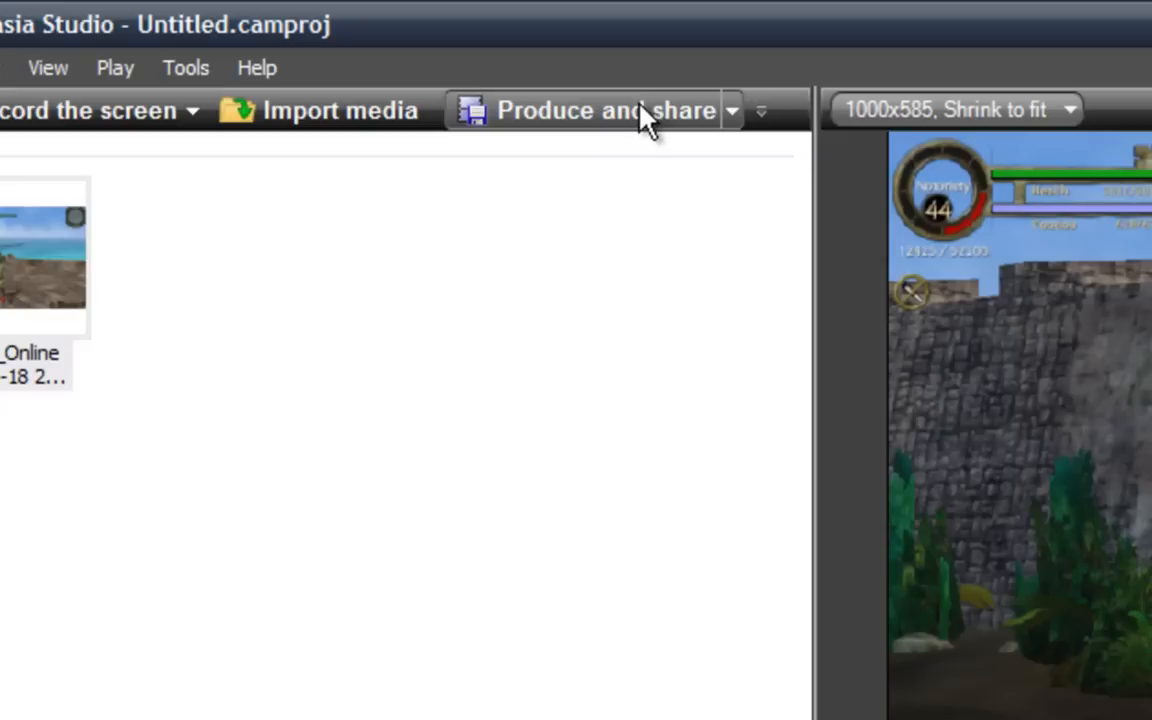
# - Start Produce and share with Custom production settings and continue to the file format choices
pyautogui.click(584, 110)
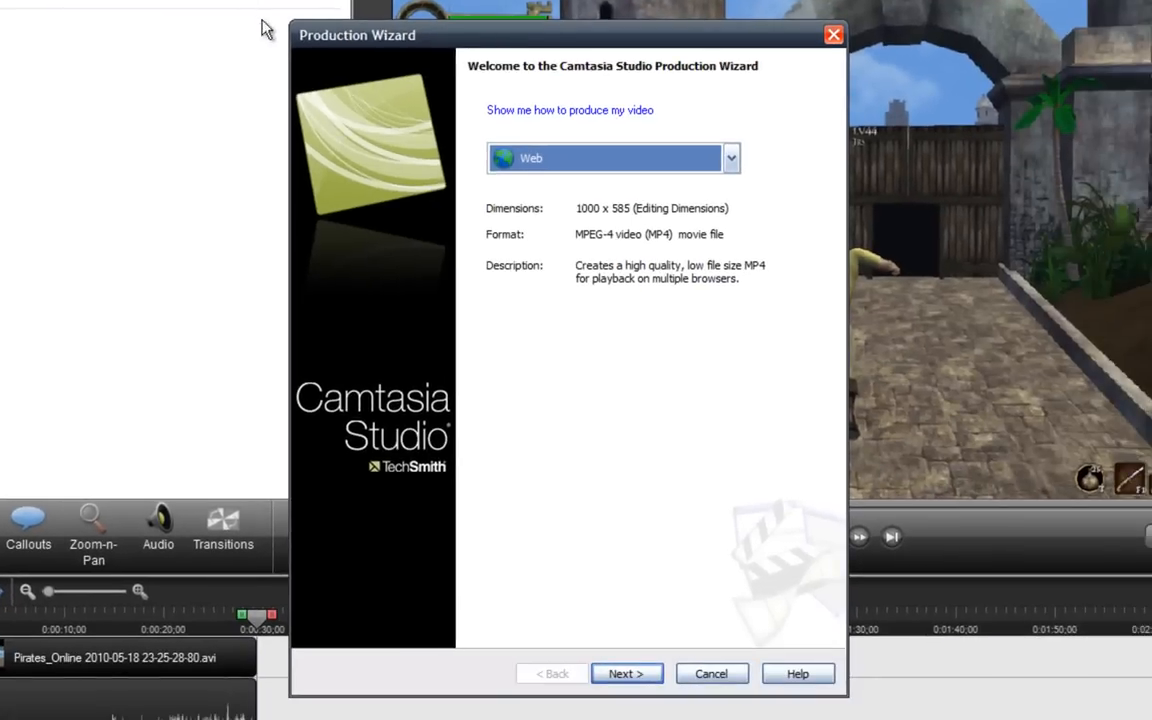
pyautogui.click(732, 158)
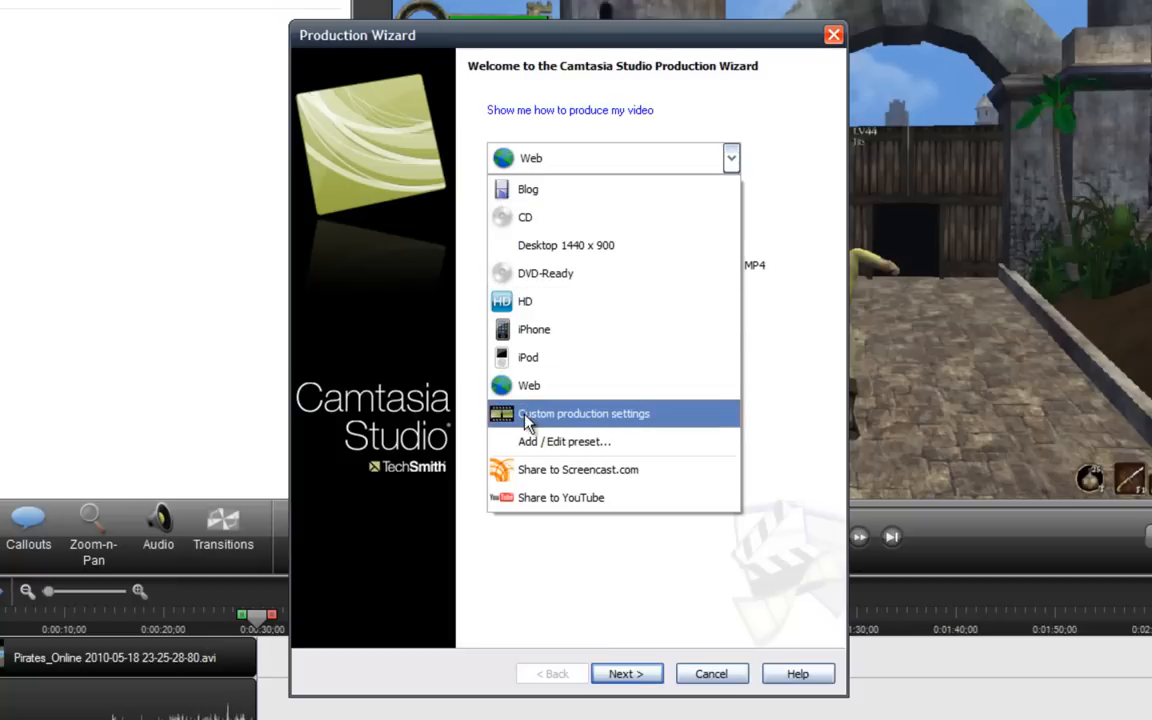
pyautogui.click(584, 412)
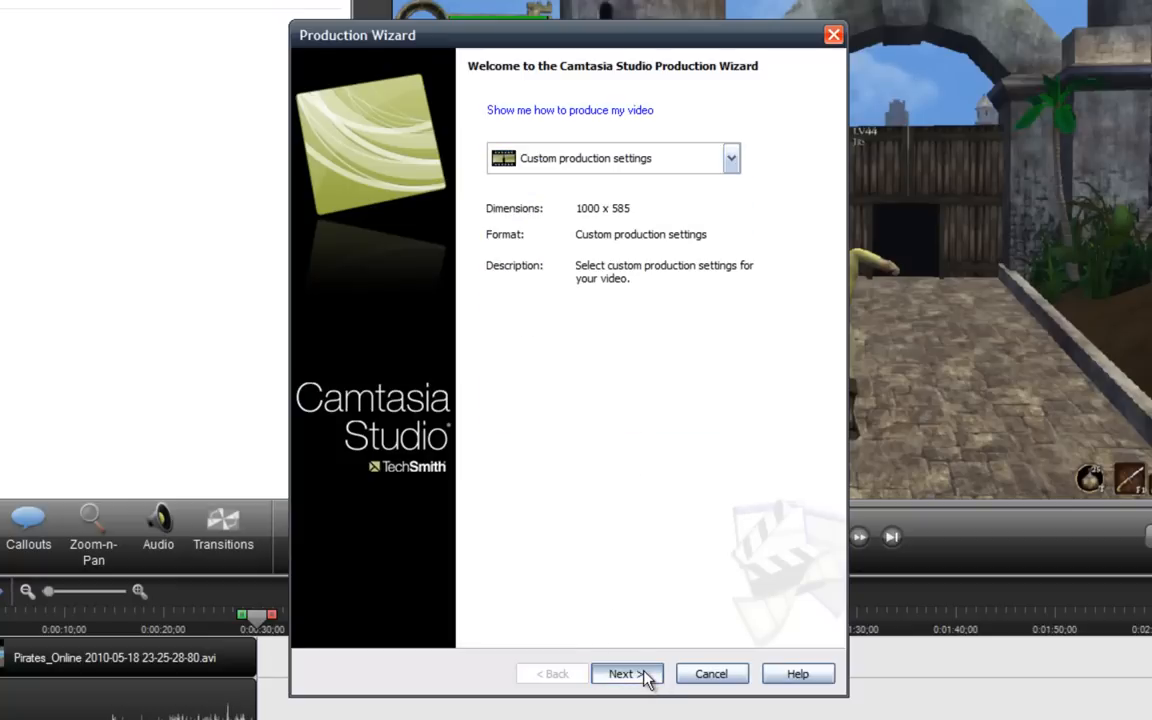
pyautogui.click(628, 672)
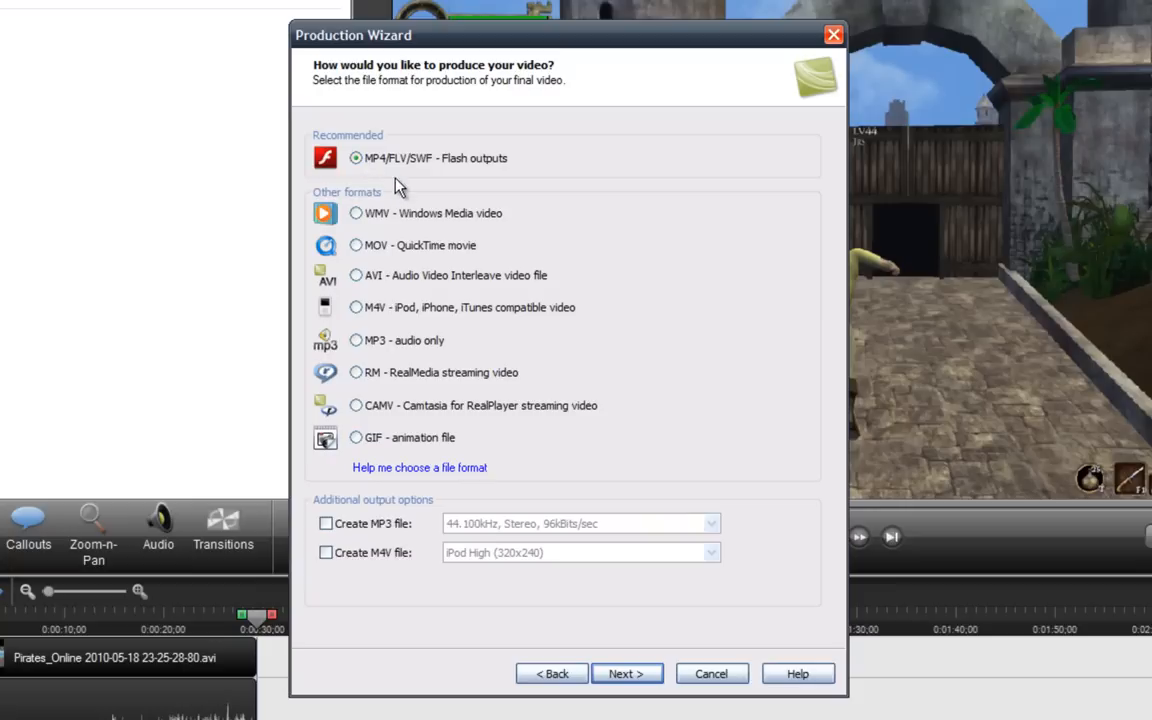
pyautogui.moveTo(576, 576)
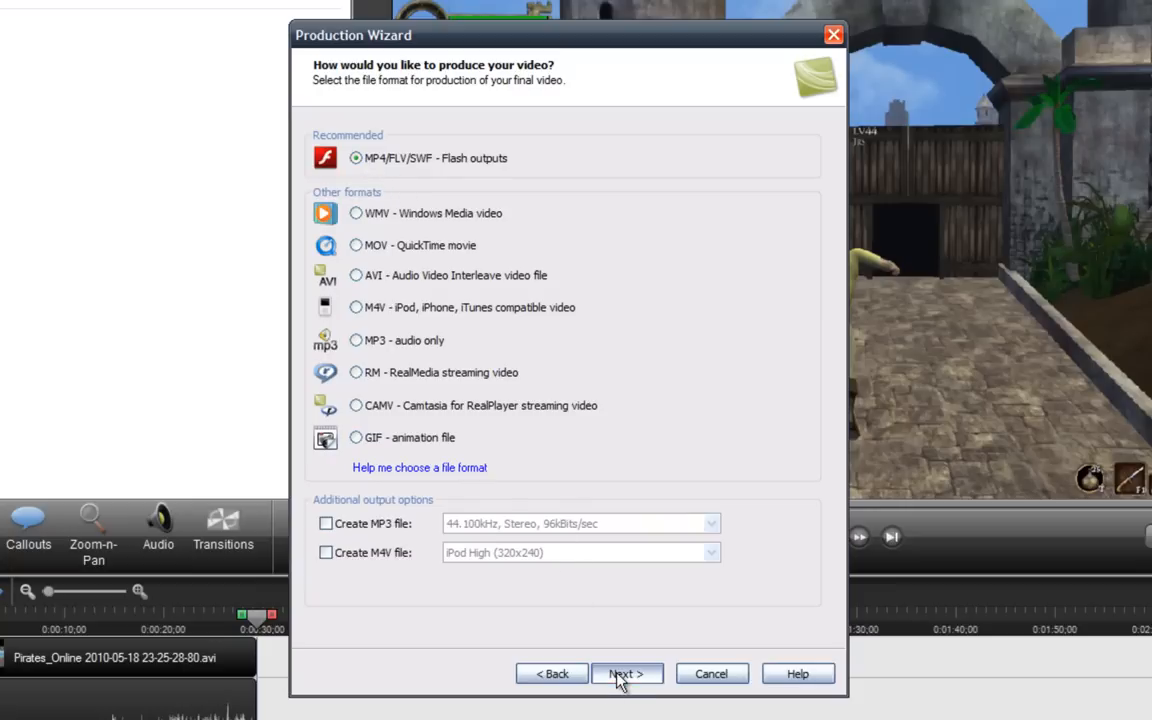
# - Keep MP4/FLV/SWF Flash output, review the ExpressShow themes, and stay on the Flash template step
pyautogui.click(626, 672)
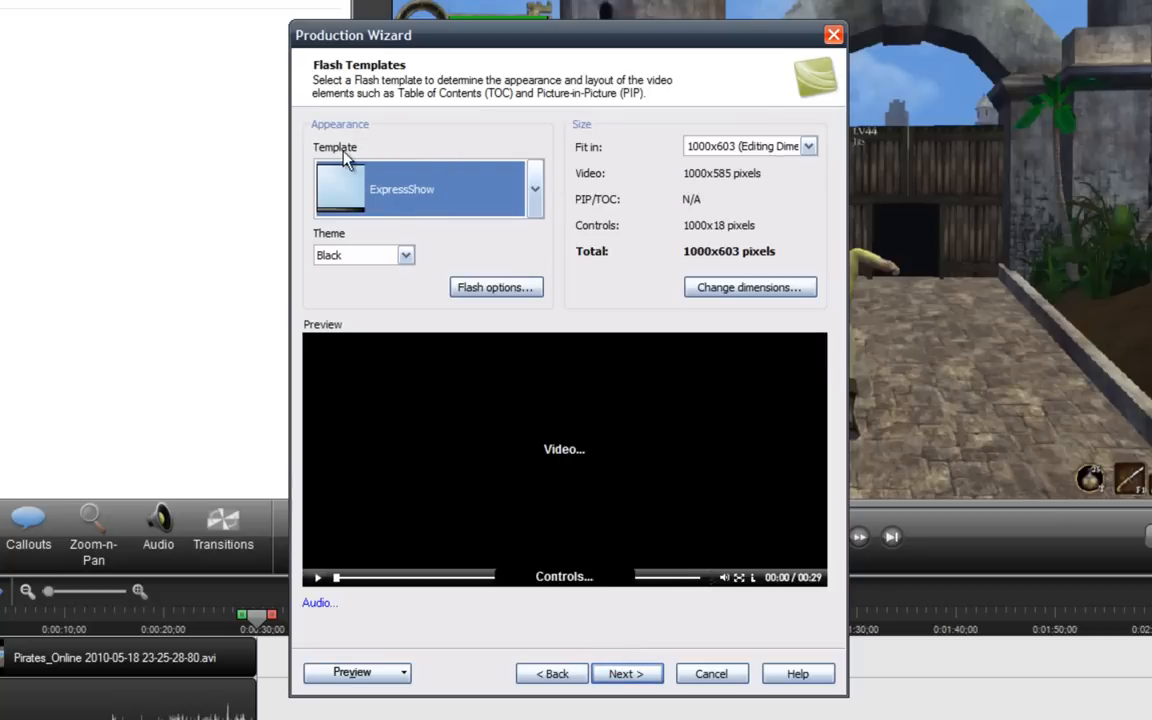
pyautogui.moveTo(392, 250)
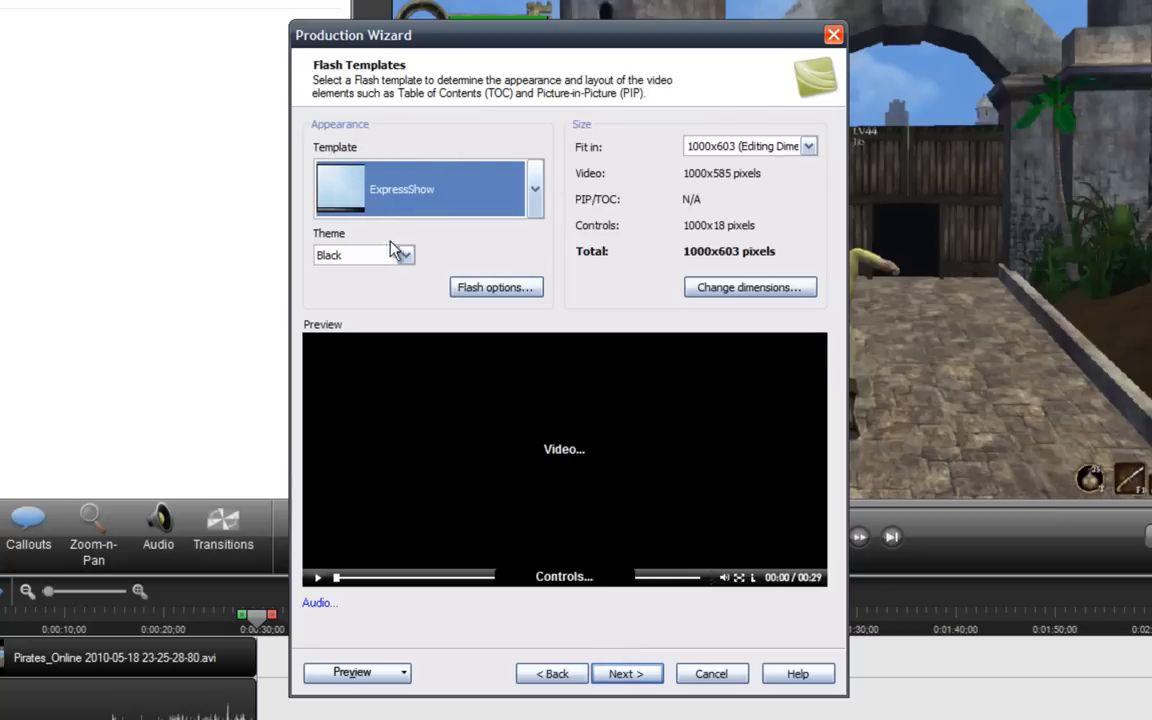
pyautogui.click(404, 254)
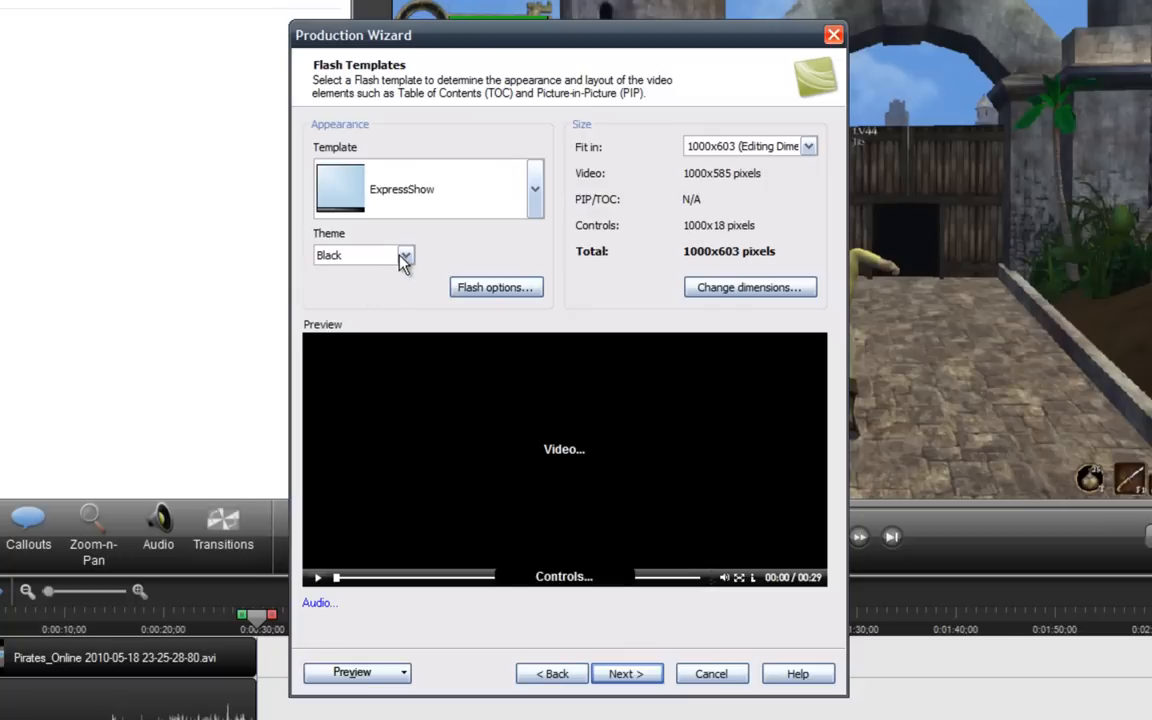
pyautogui.moveTo(668, 568)
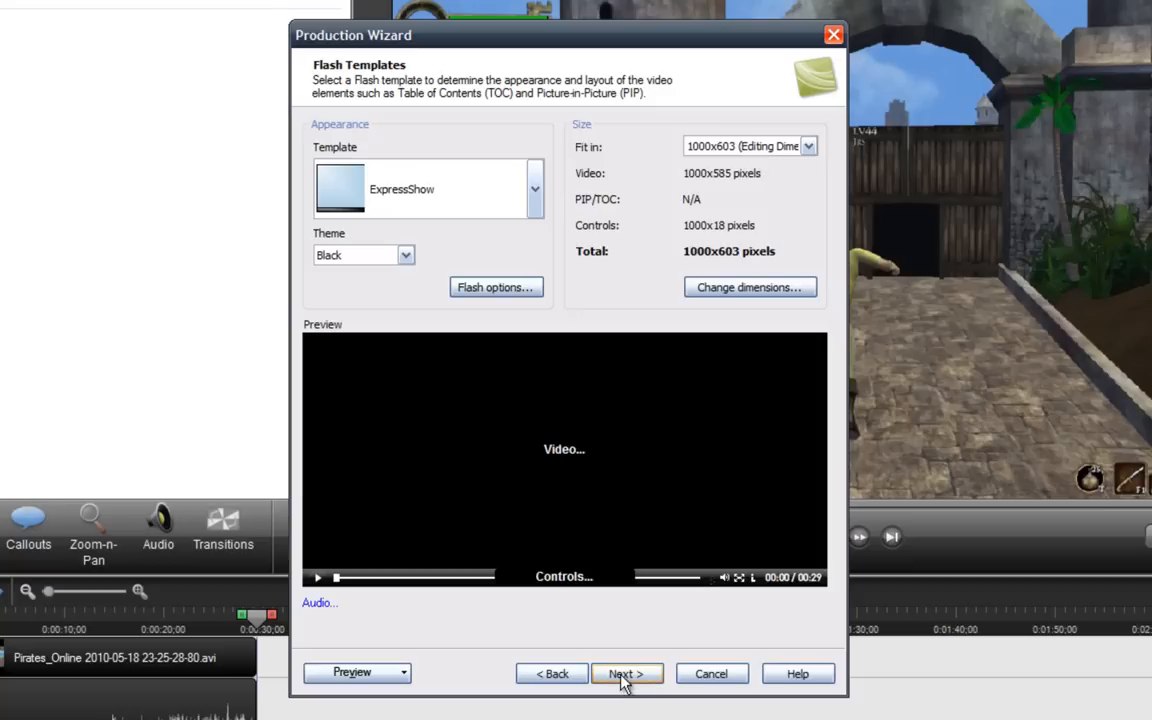
pyautogui.click(626, 672)
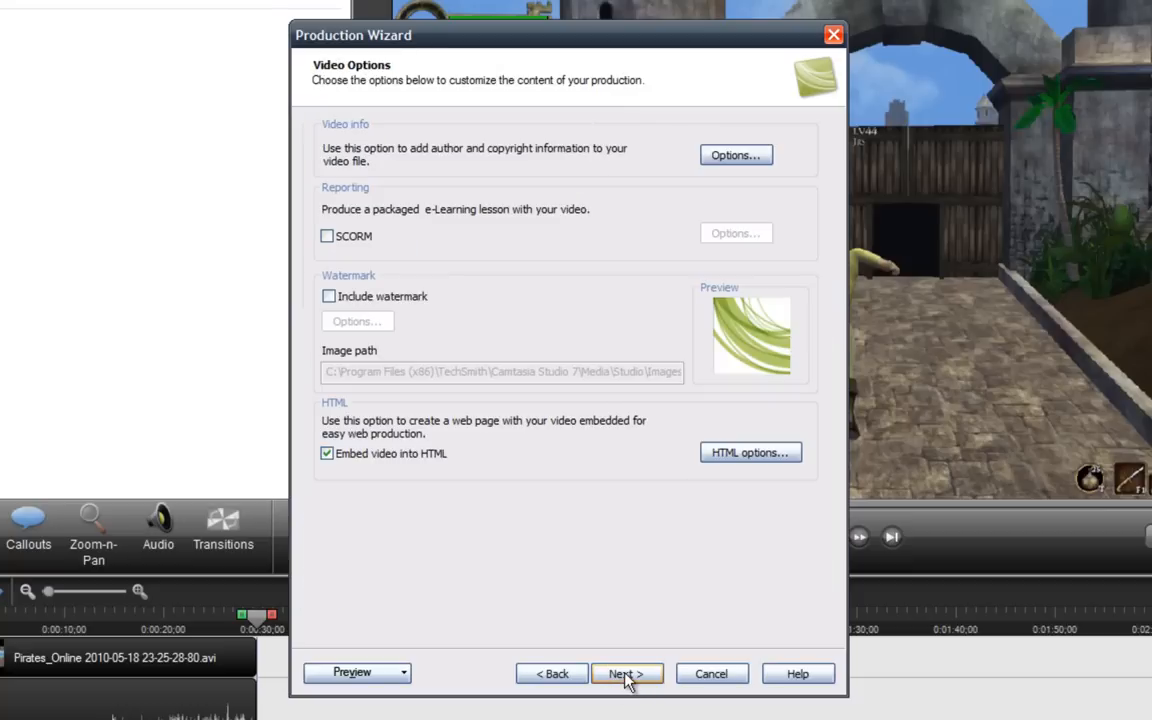
pyautogui.click(628, 672)
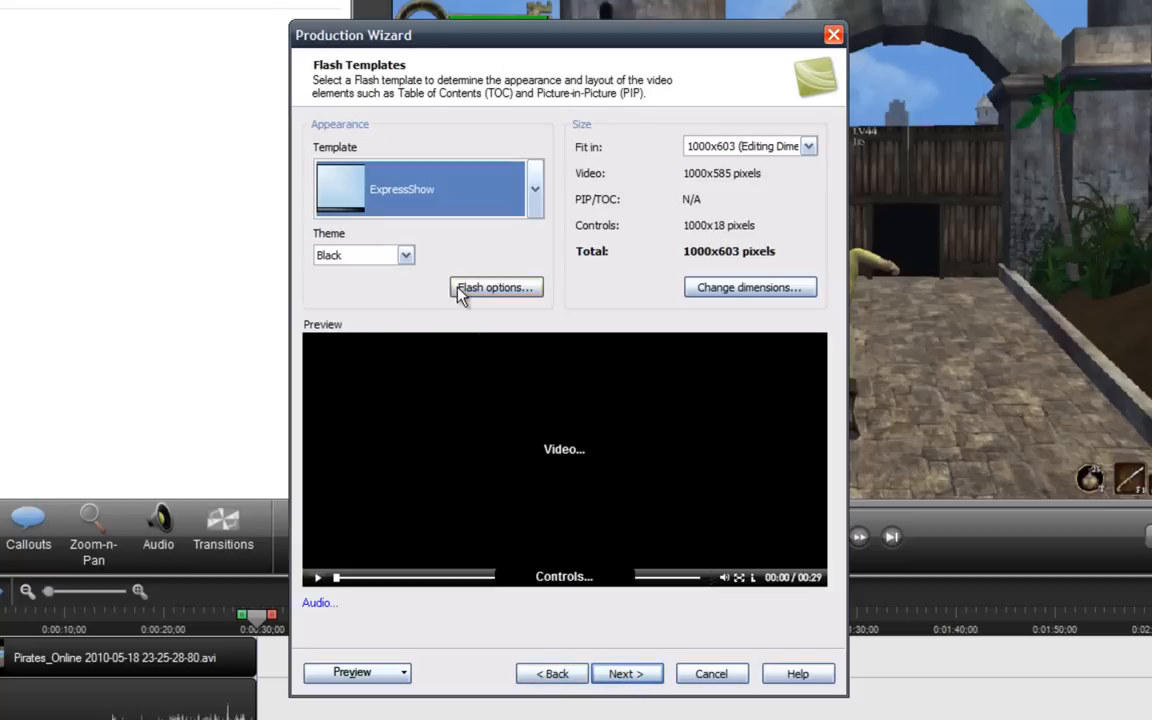
# - In Flash Options' Audio settings, choose 44.100kHz Stereo 128kBits/sec, apply and confirm
pyautogui.click(496, 288)
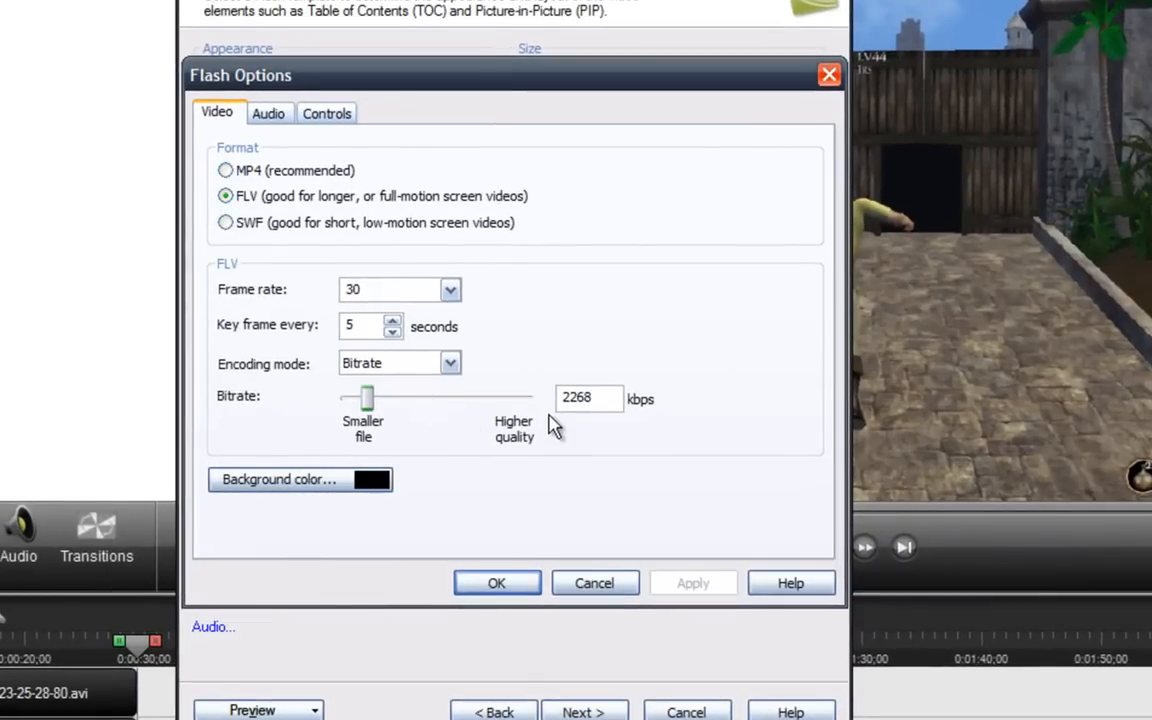
pyautogui.click(588, 398)
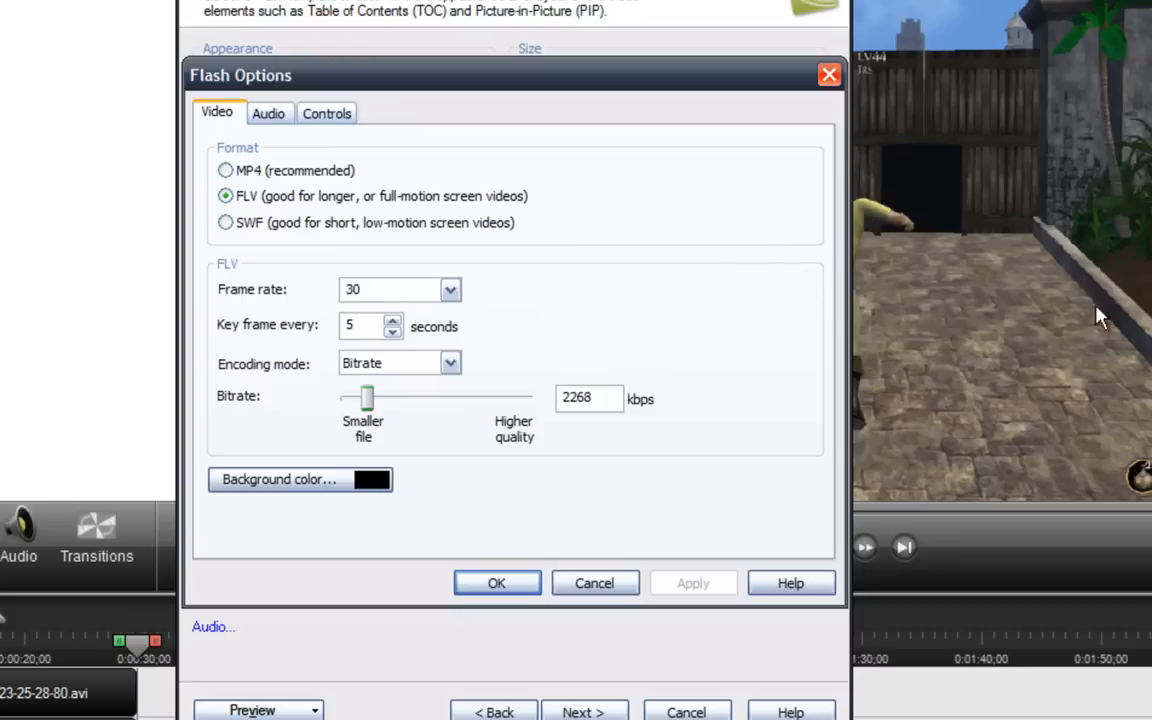
pyautogui.moveTo(380, 358)
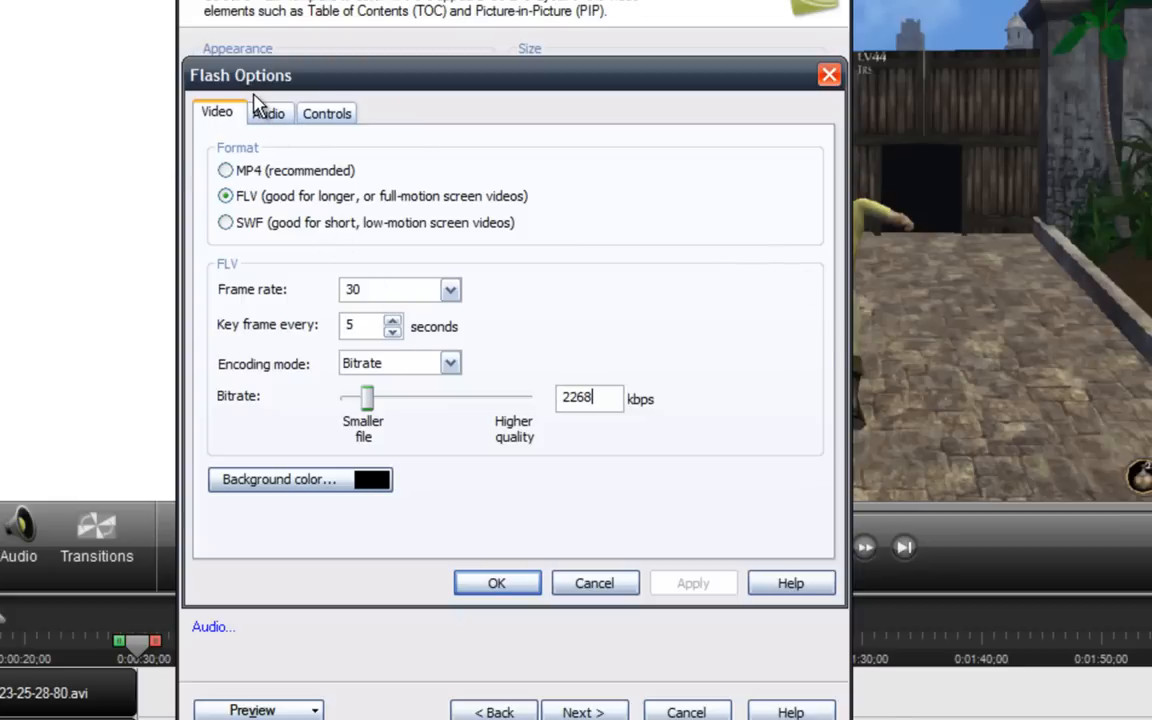
pyautogui.click(268, 112)
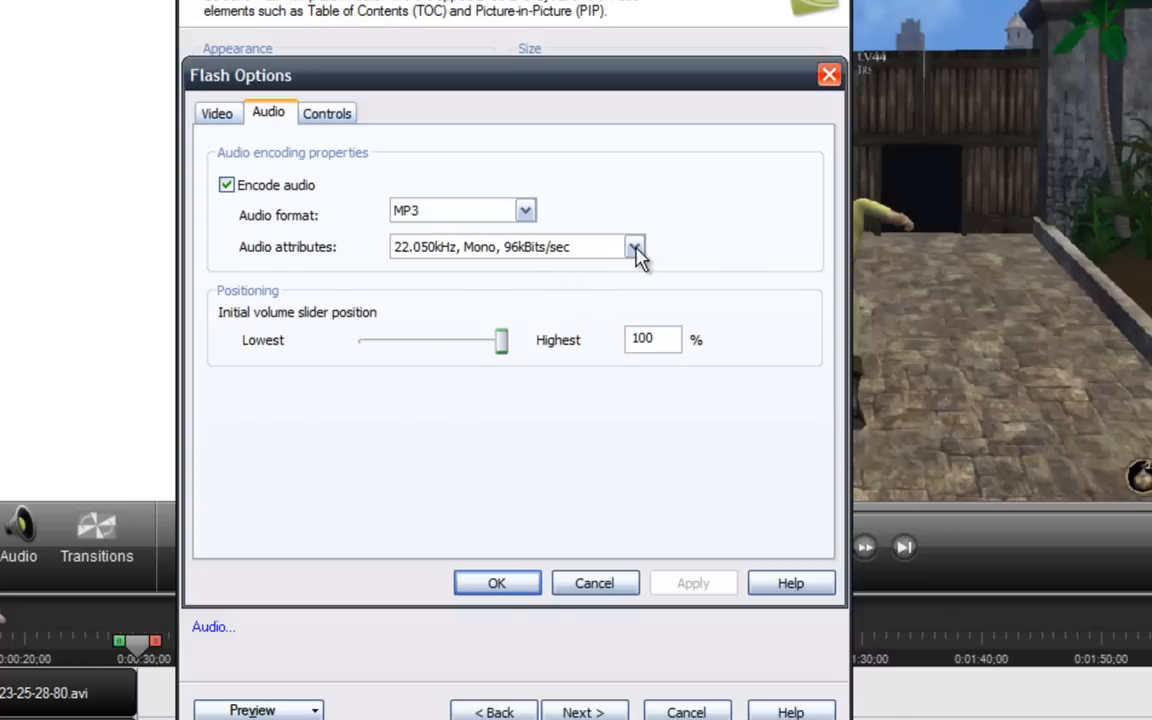
pyautogui.click(634, 248)
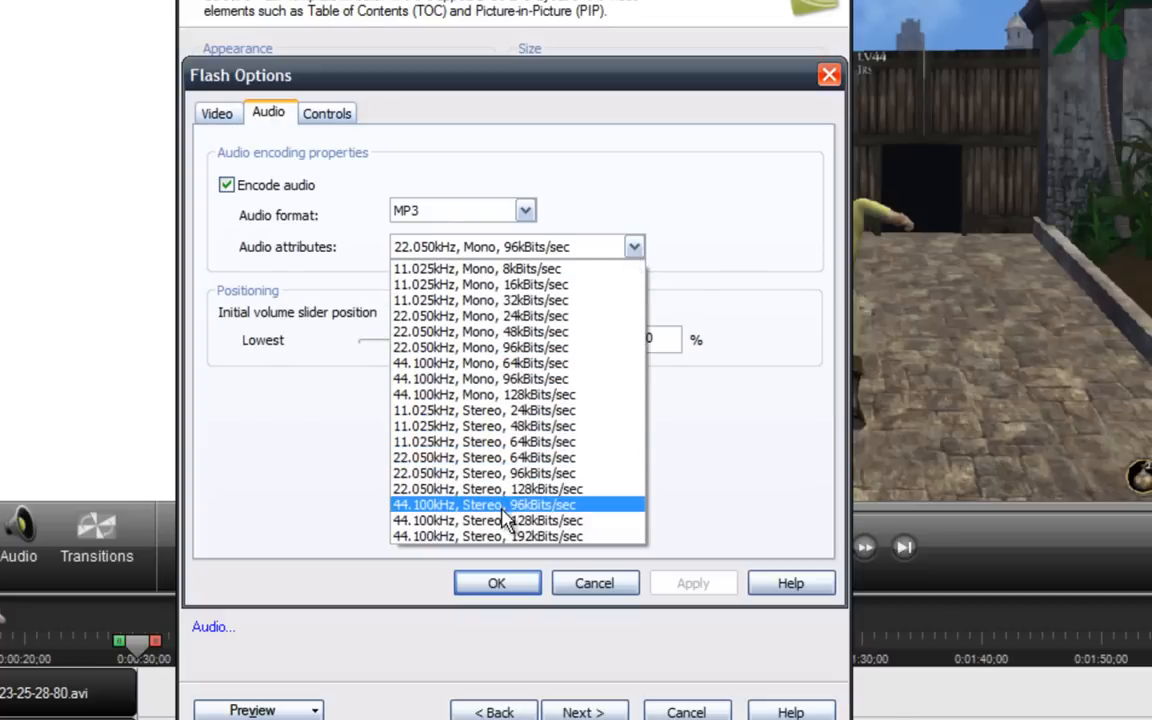
pyautogui.moveTo(500, 520)
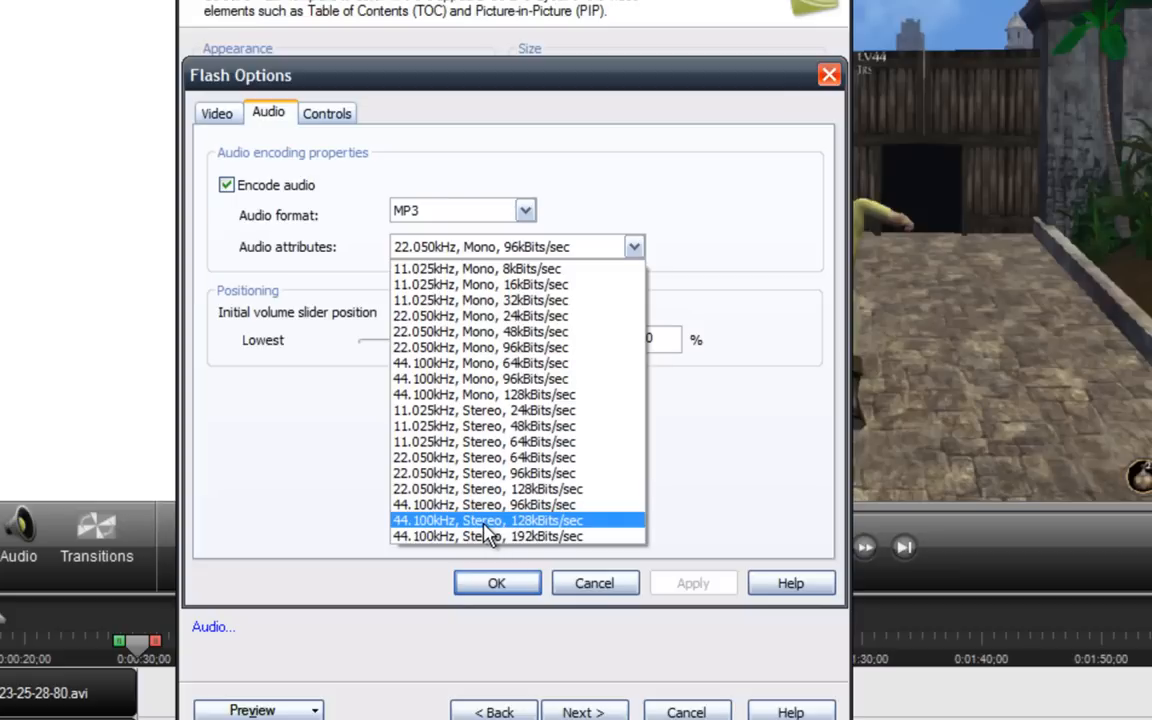
pyautogui.moveTo(484, 504)
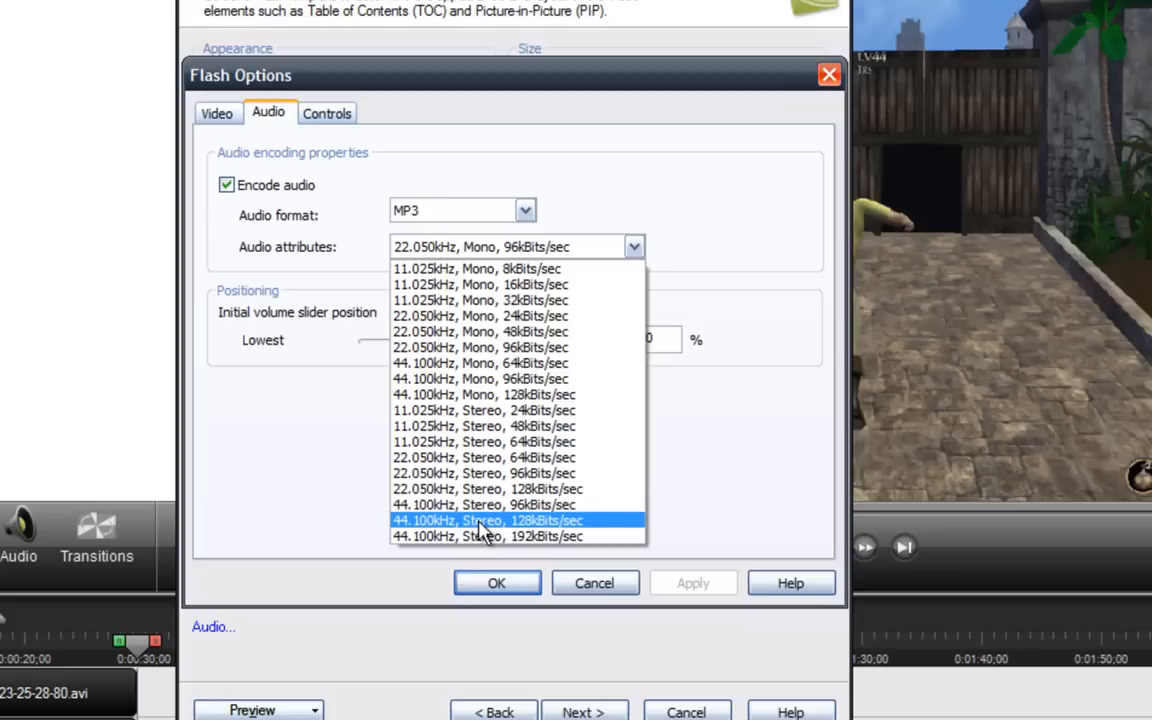
pyautogui.click(488, 520)
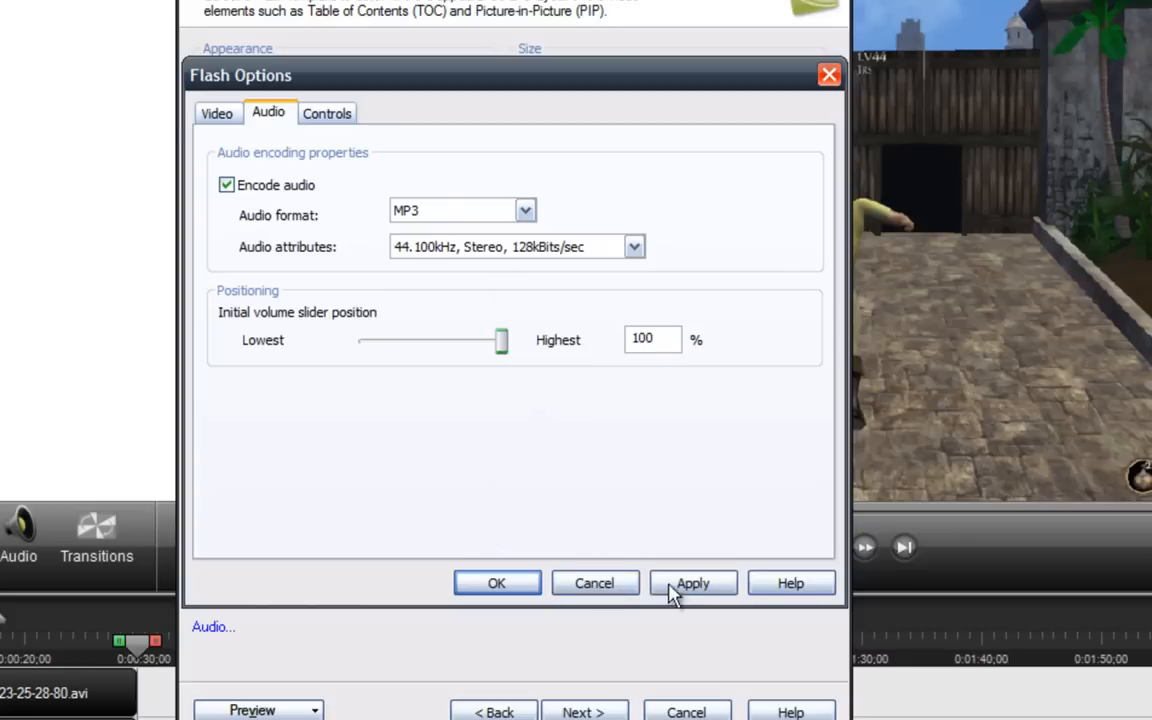
pyautogui.click(692, 584)
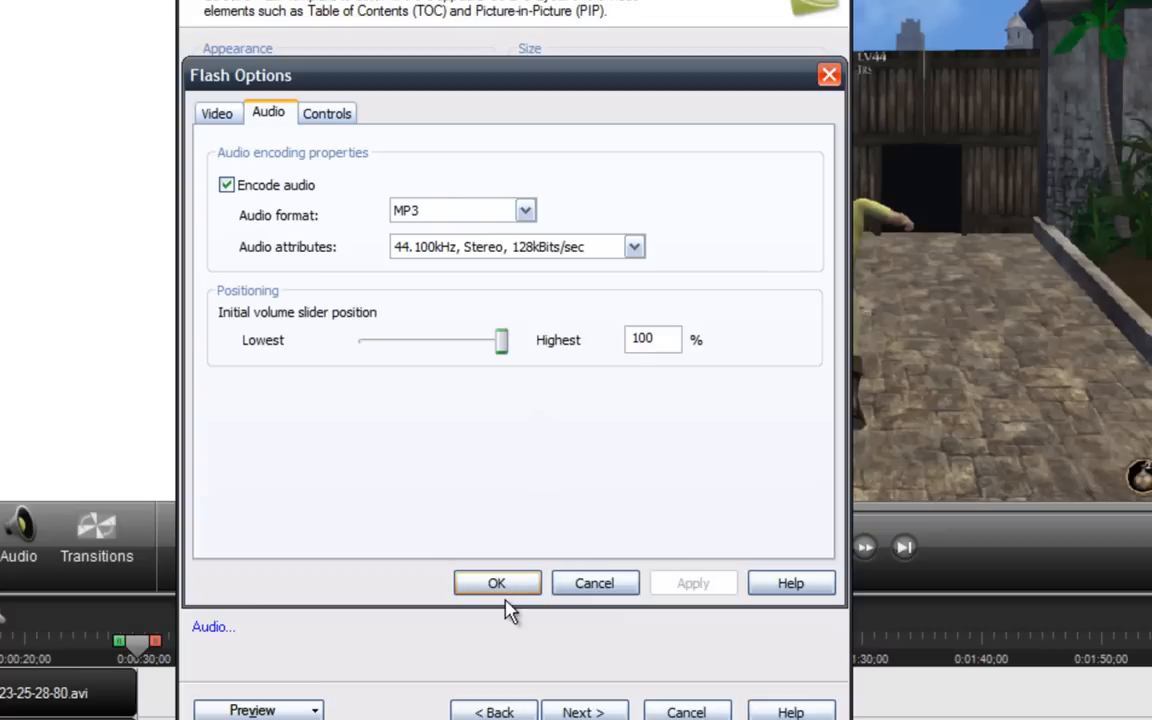
pyautogui.click(496, 584)
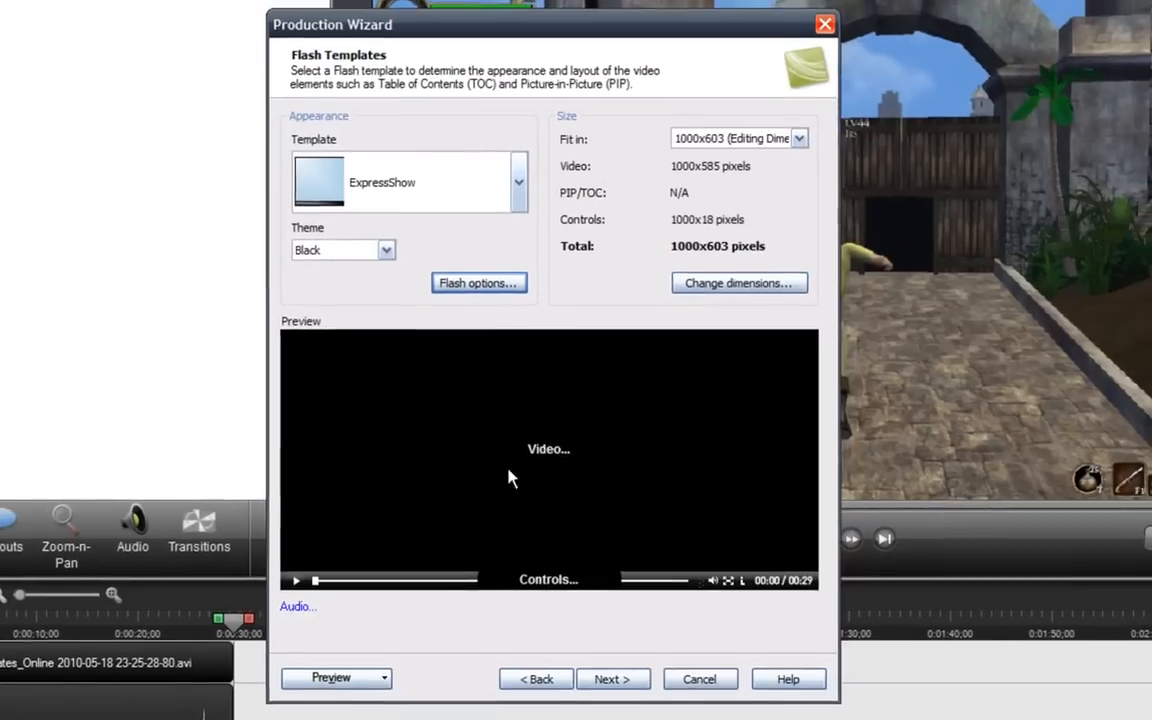
# - Advance to the Produce Video step and browse for an output folder, showing the Desktop
pyautogui.click(612, 678)
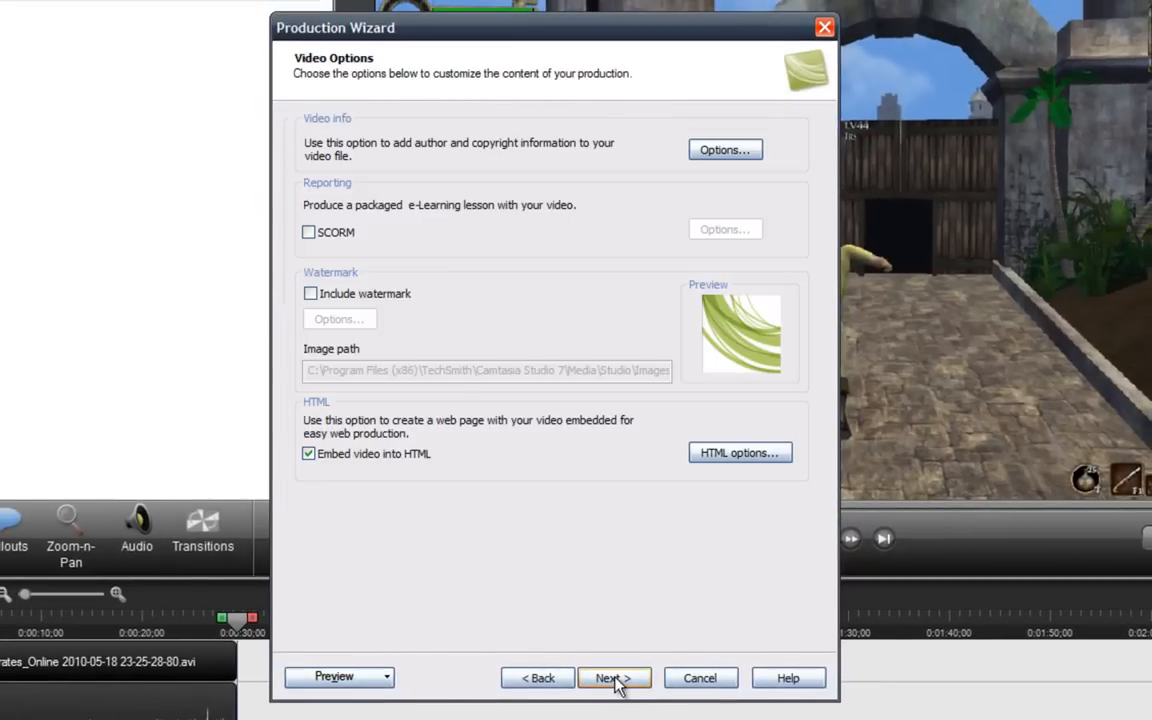
pyautogui.moveTo(668, 680)
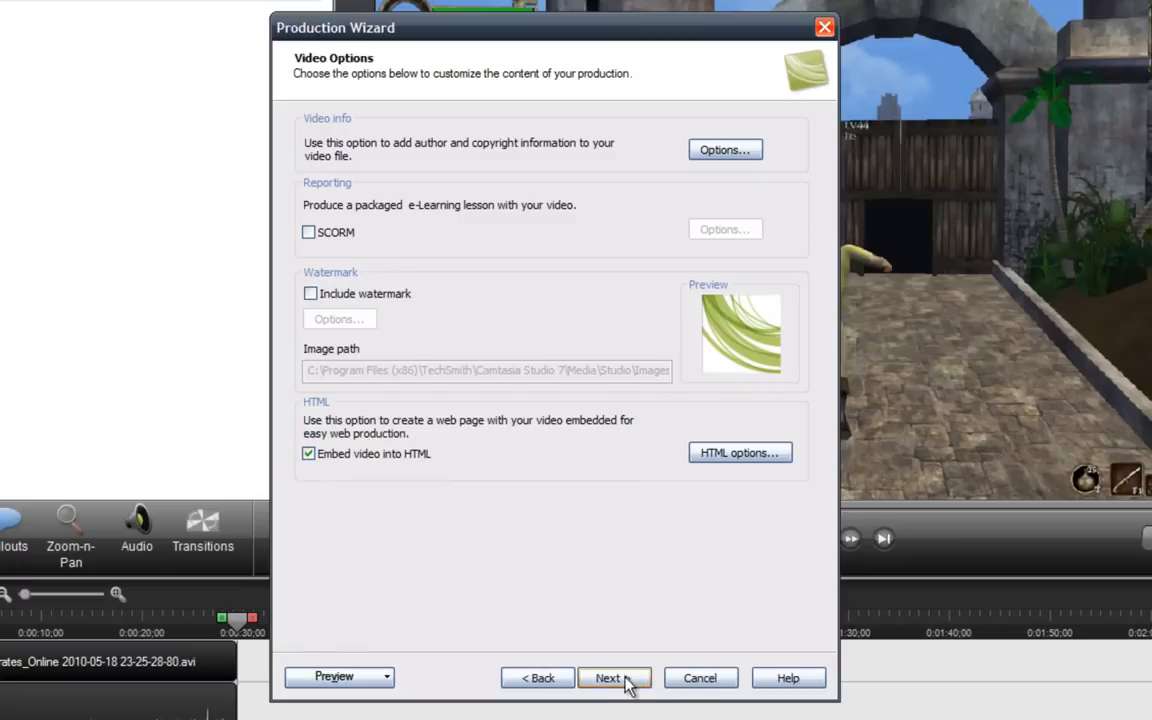
pyautogui.click(614, 676)
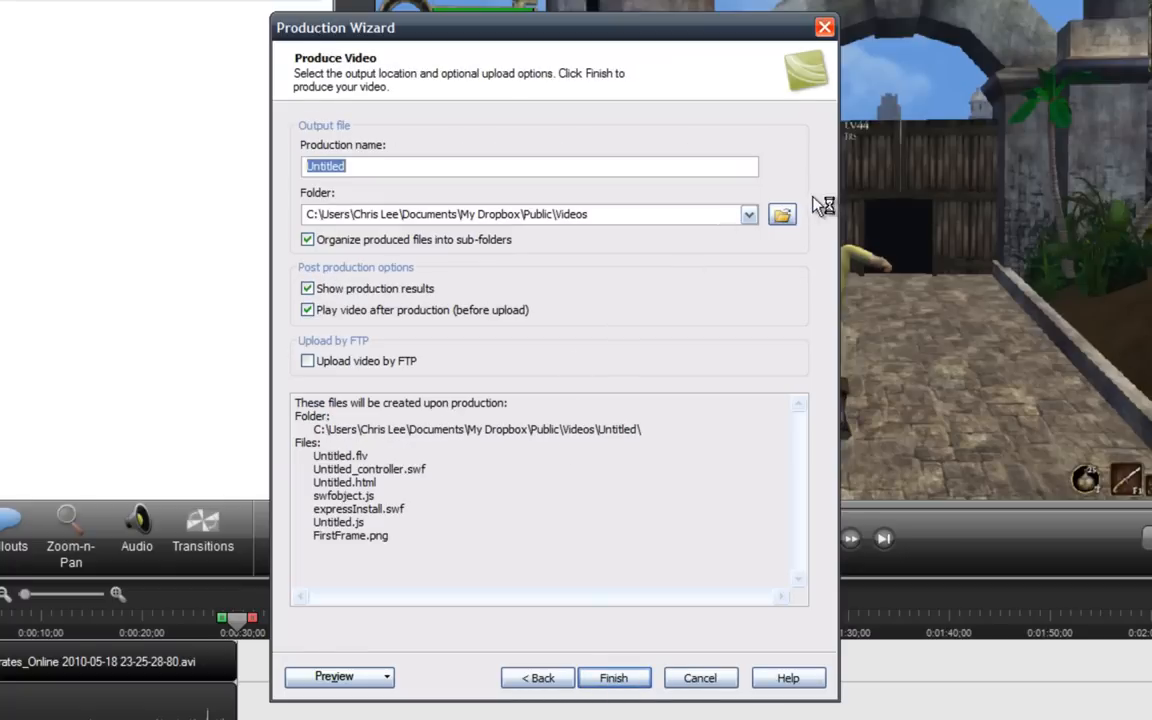
pyautogui.click(780, 214)
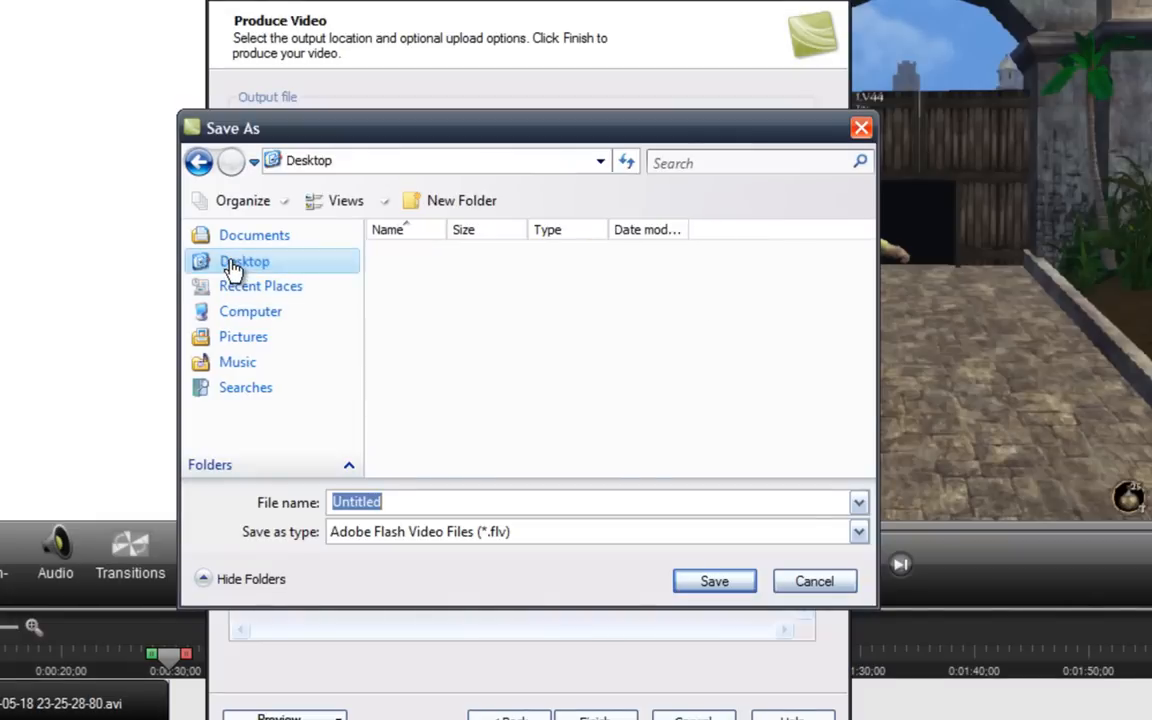
pyautogui.click(244, 260)
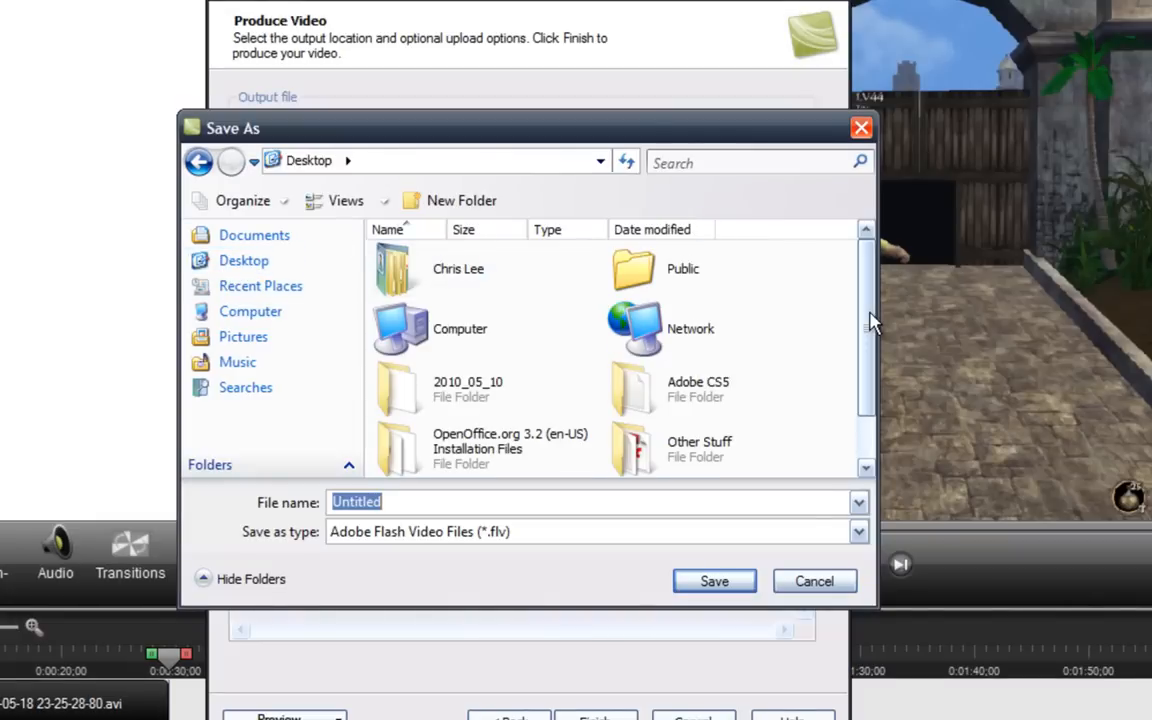
# - Navigate into Test site > videos as the save location and select the file name field
pyautogui.scroll(-3)
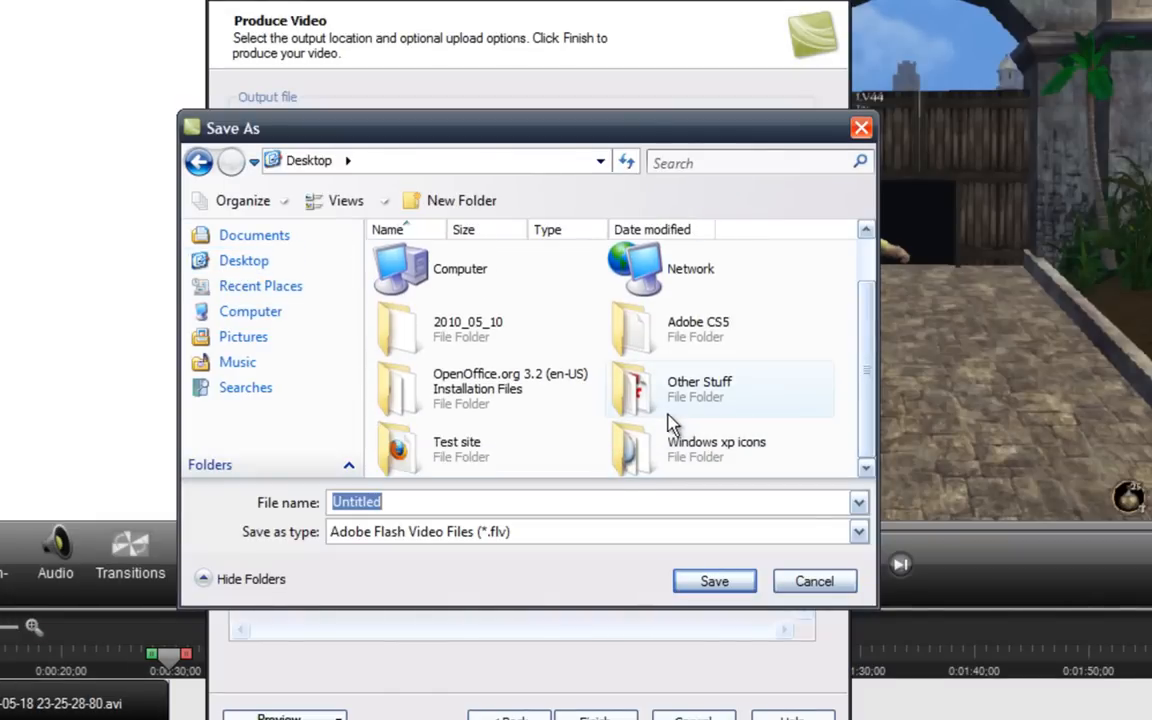
pyautogui.moveTo(670, 400)
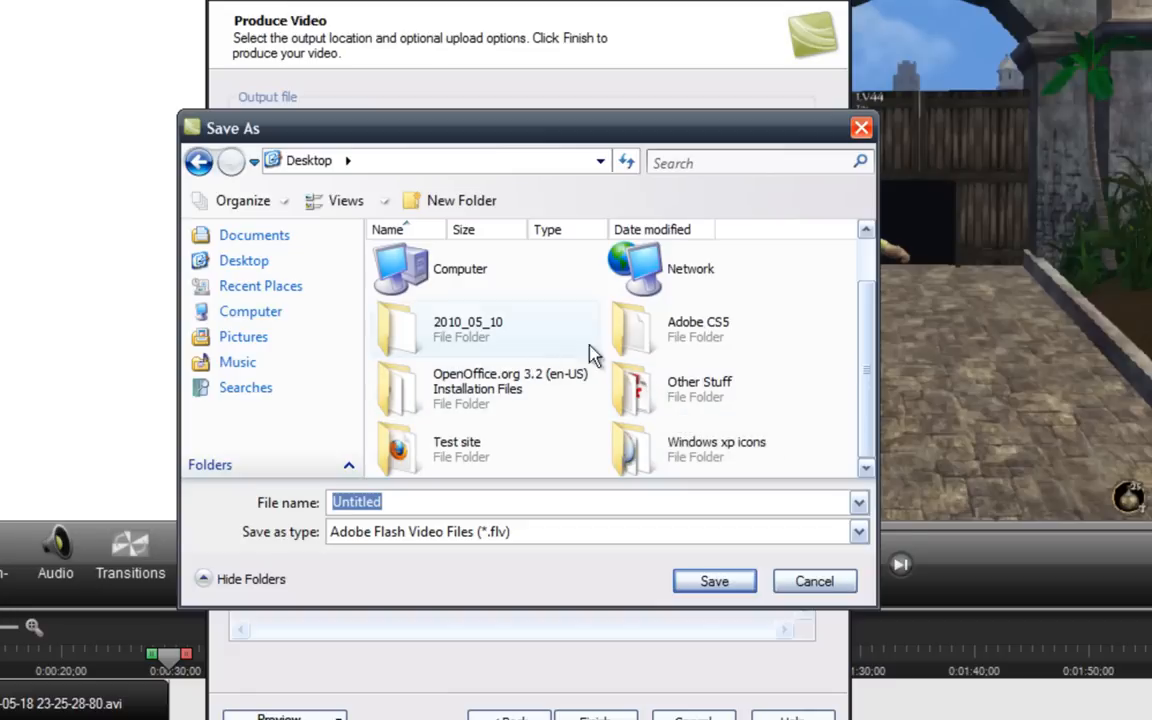
pyautogui.moveTo(482, 436)
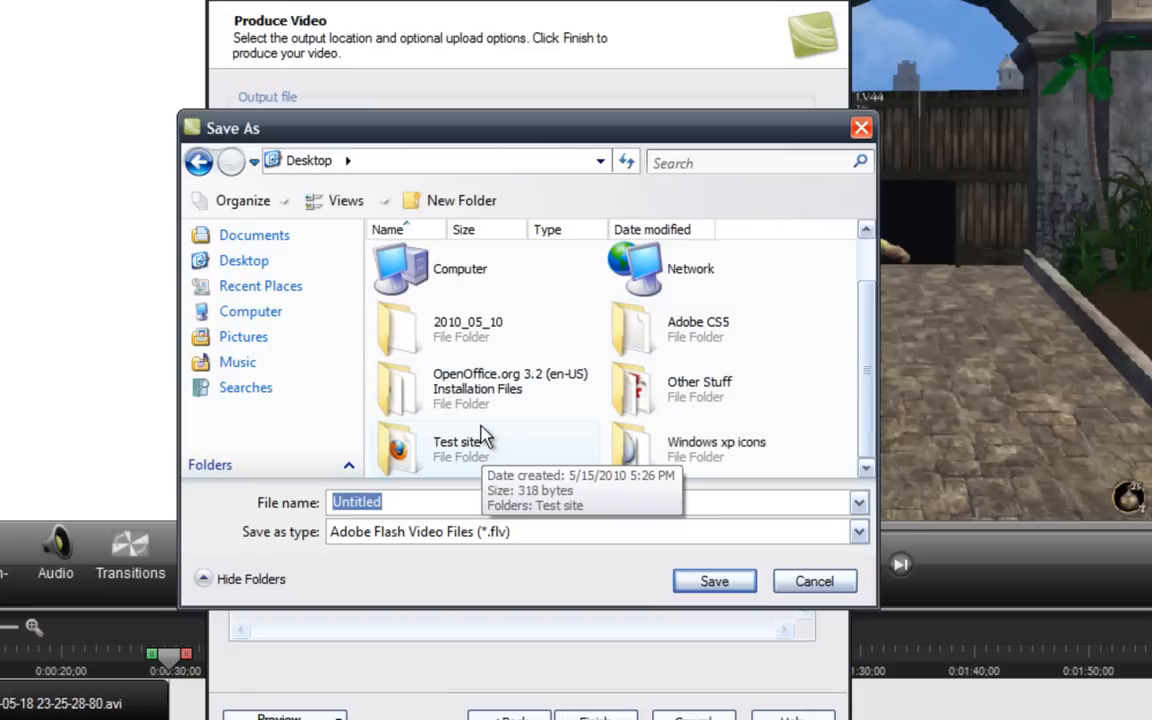
pyautogui.moveTo(528, 452)
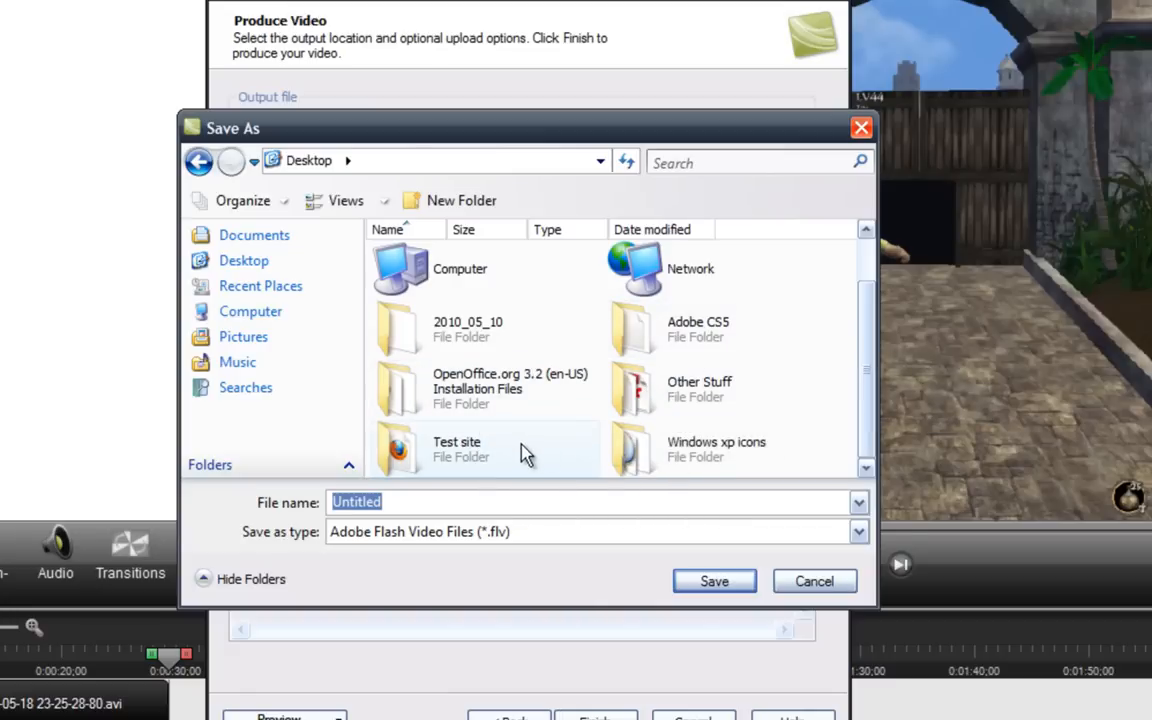
pyautogui.doubleClick(456, 448)
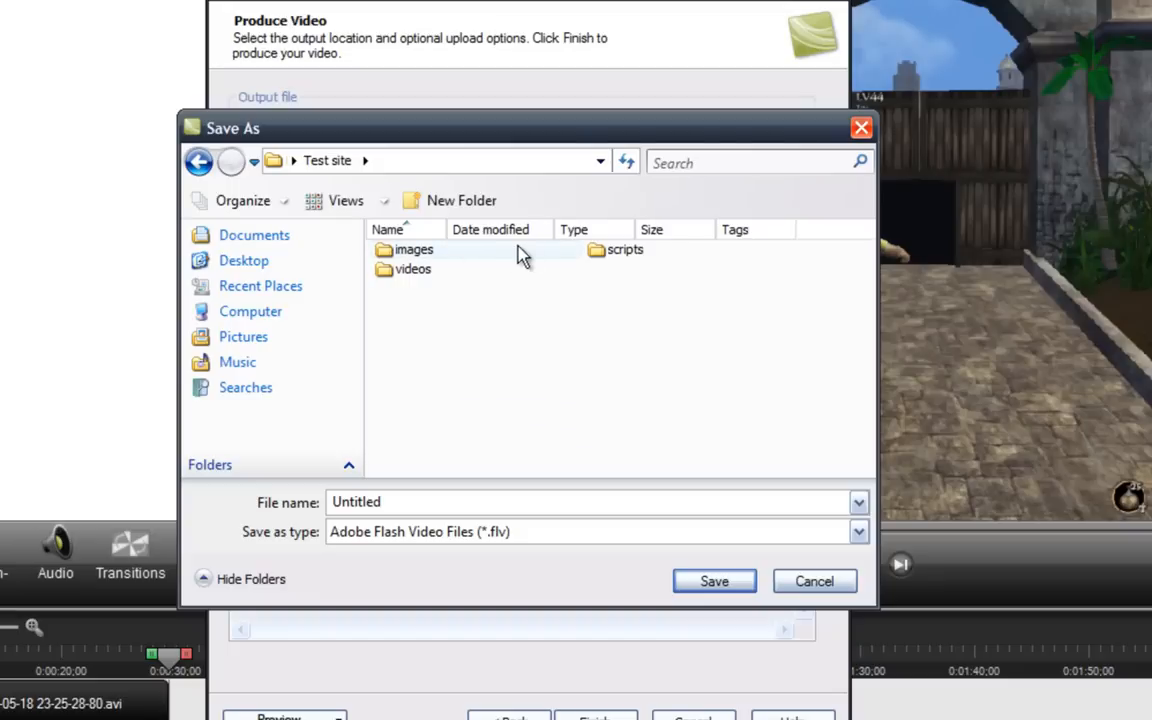
pyautogui.moveTo(410, 268)
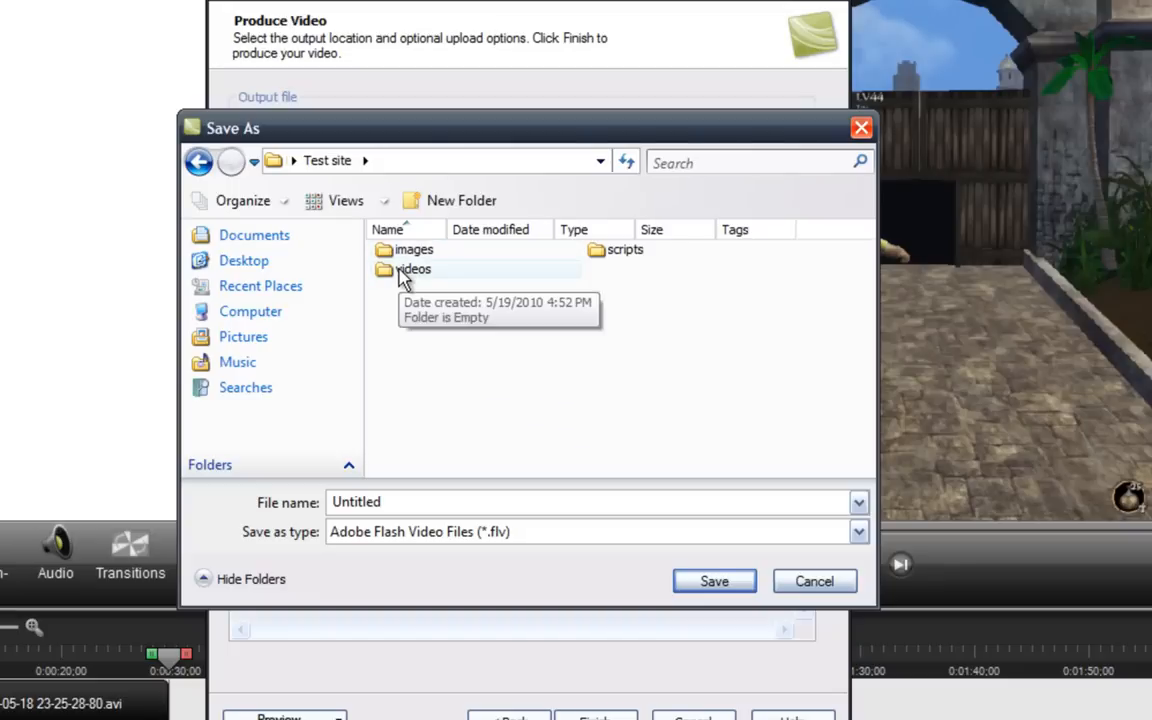
pyautogui.doubleClick(412, 268)
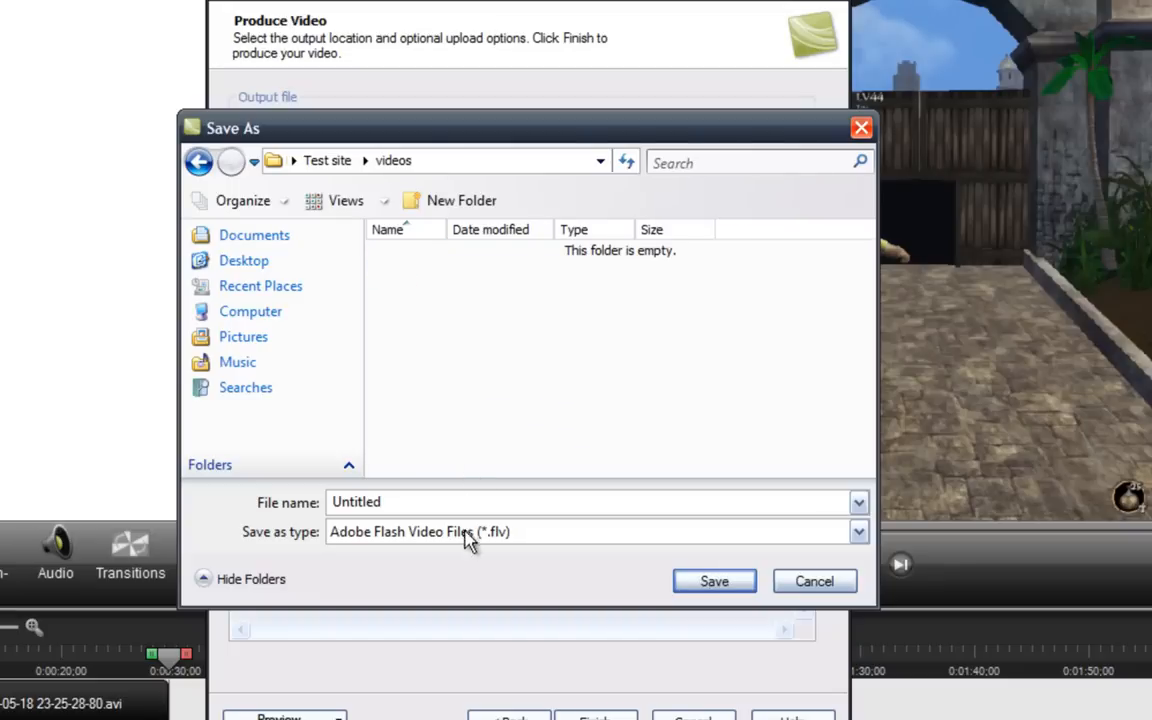
pyautogui.click(356, 502)
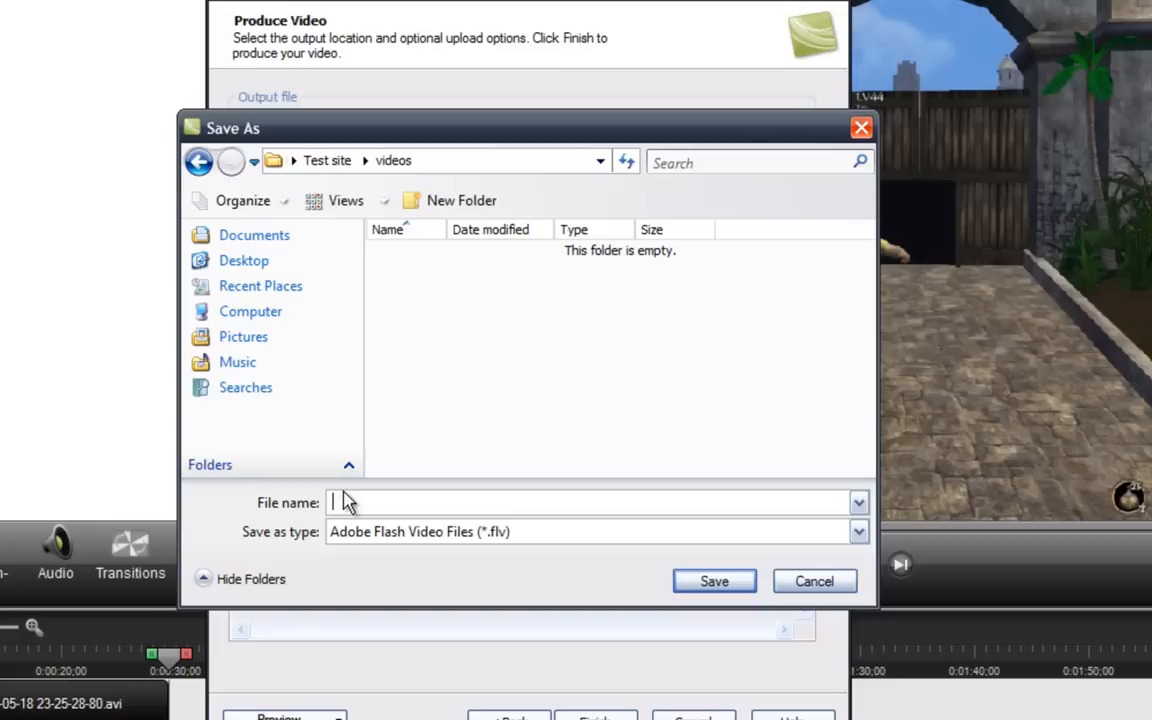
# - Name the production 'Pirates online swiftfoot glitch' and save it to the videos folder
pyautogui.write('Pi')
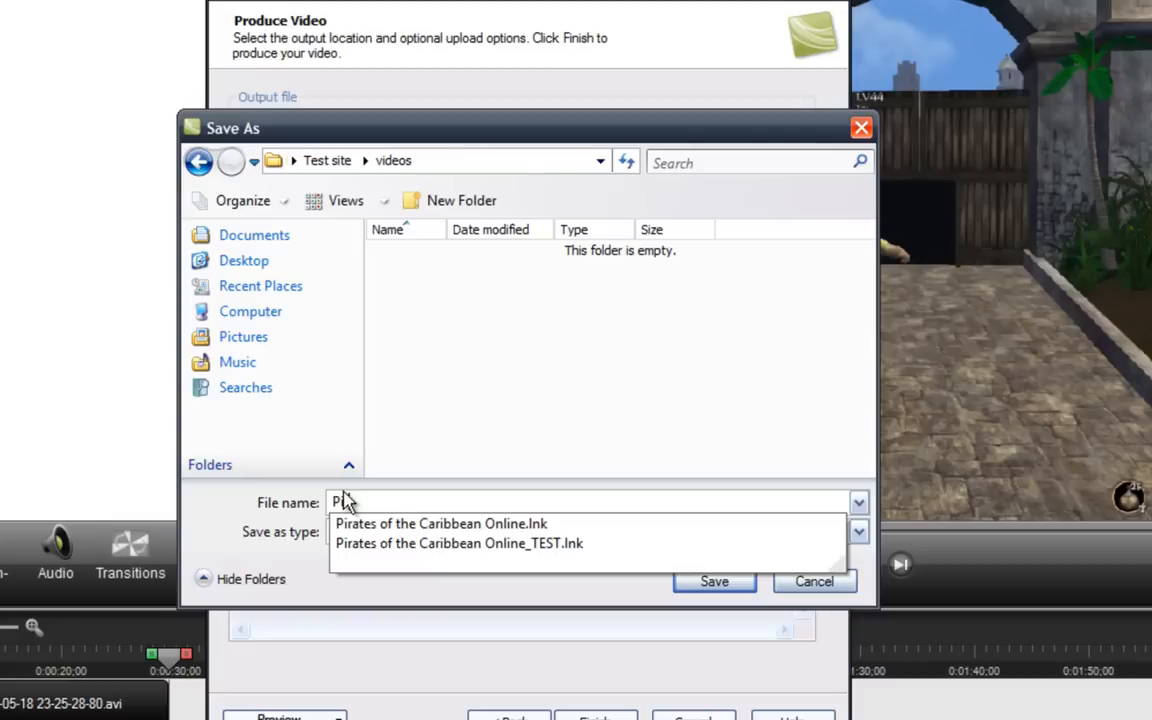
pyautogui.write('Pirates online')
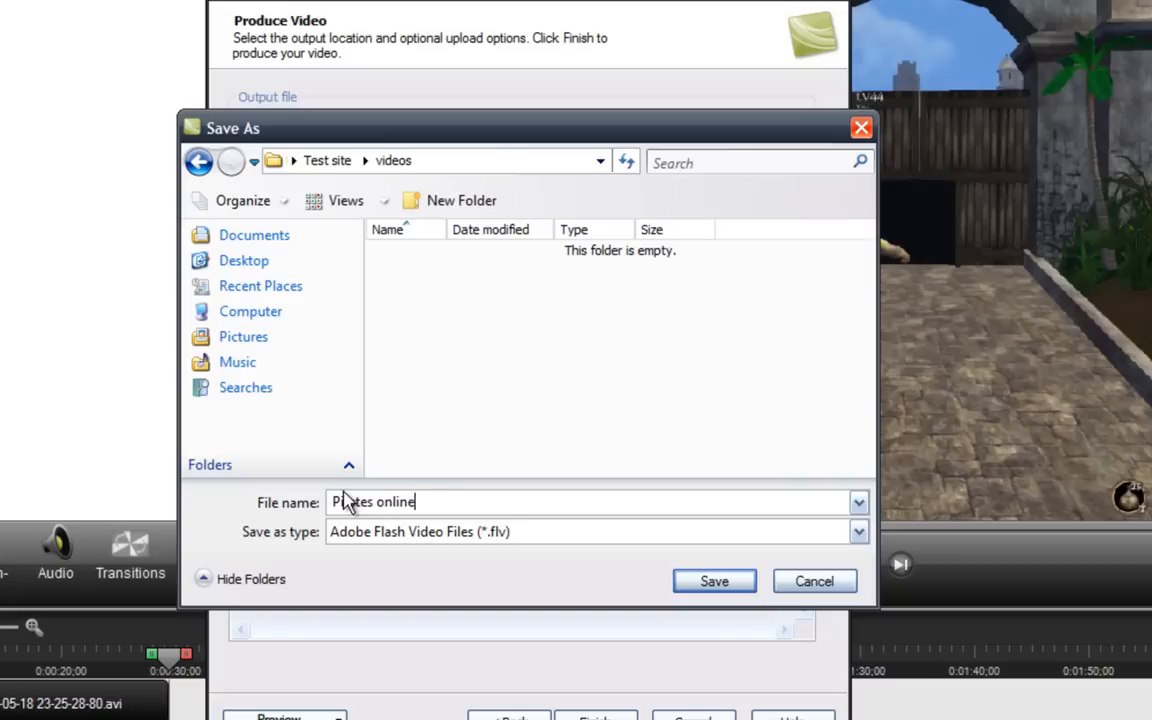
pyautogui.write('f')
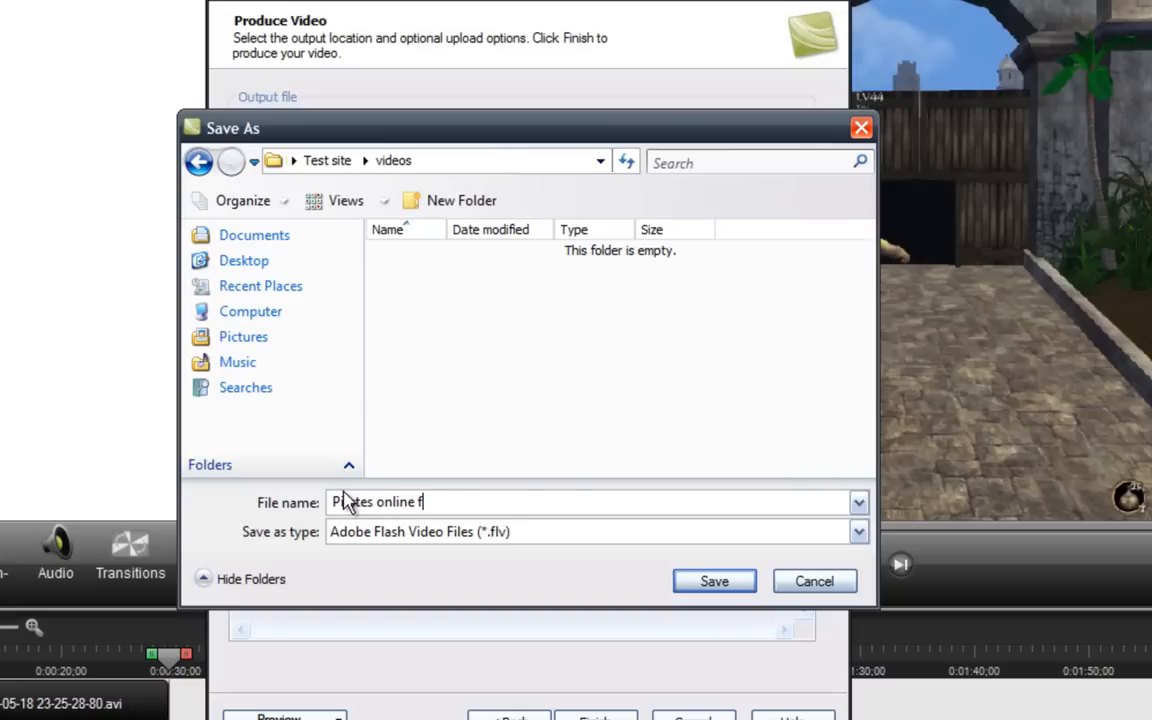
pyautogui.write('swift')
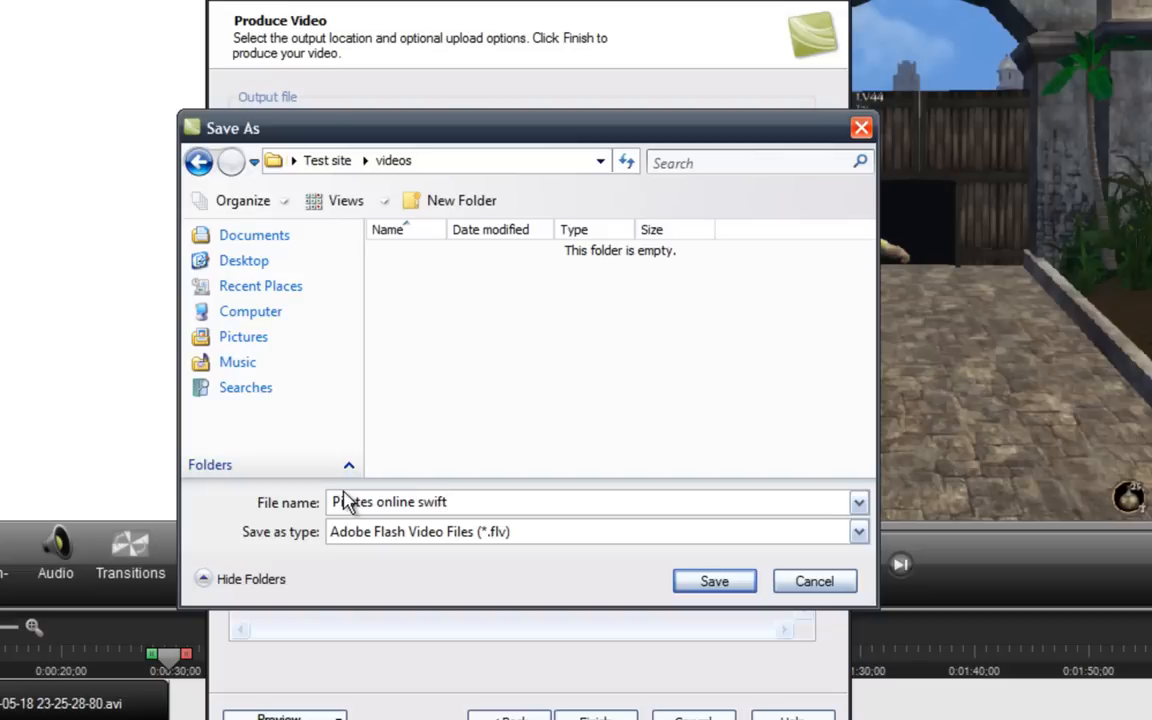
pyautogui.write('foot glitch')
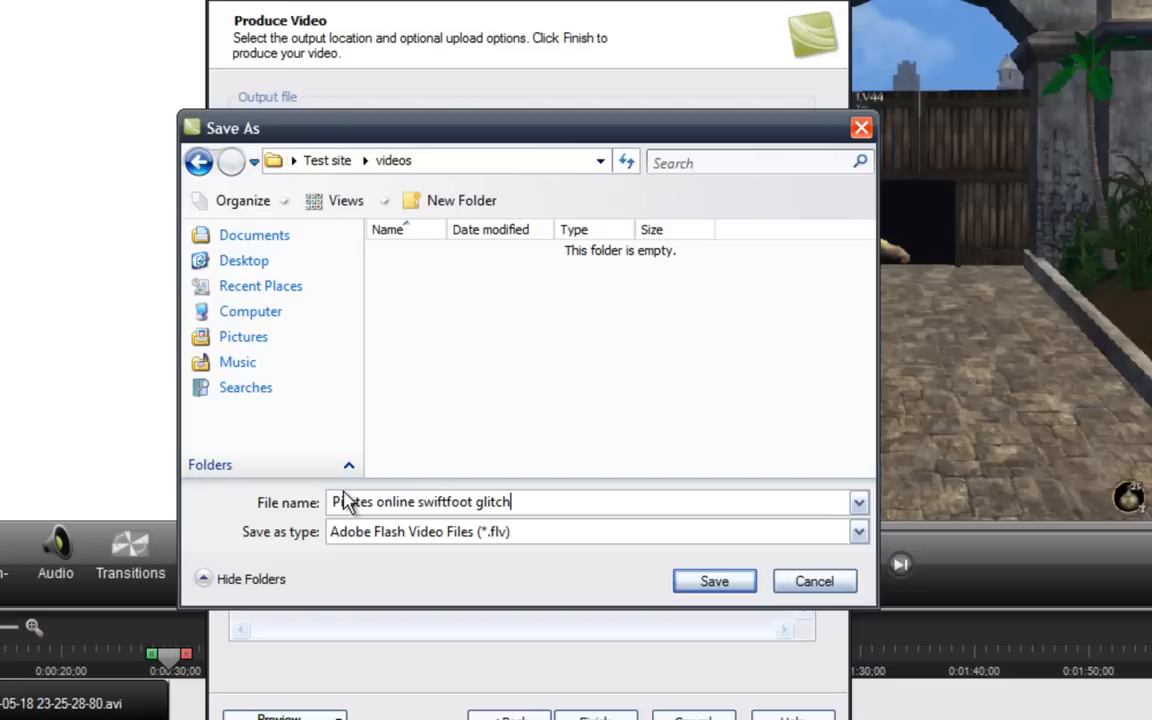
pyautogui.click(712, 580)
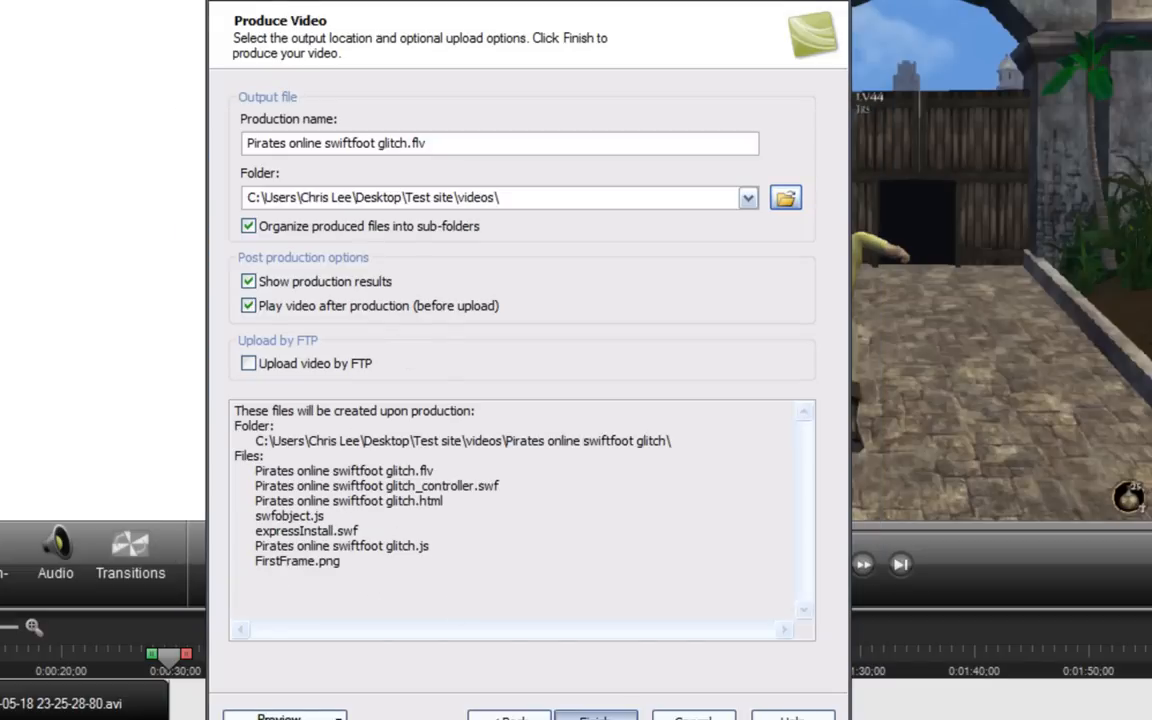
# - Finish the wizard to render the Flash files, then return from the playback preview to Production Results
pyautogui.click(596, 716)
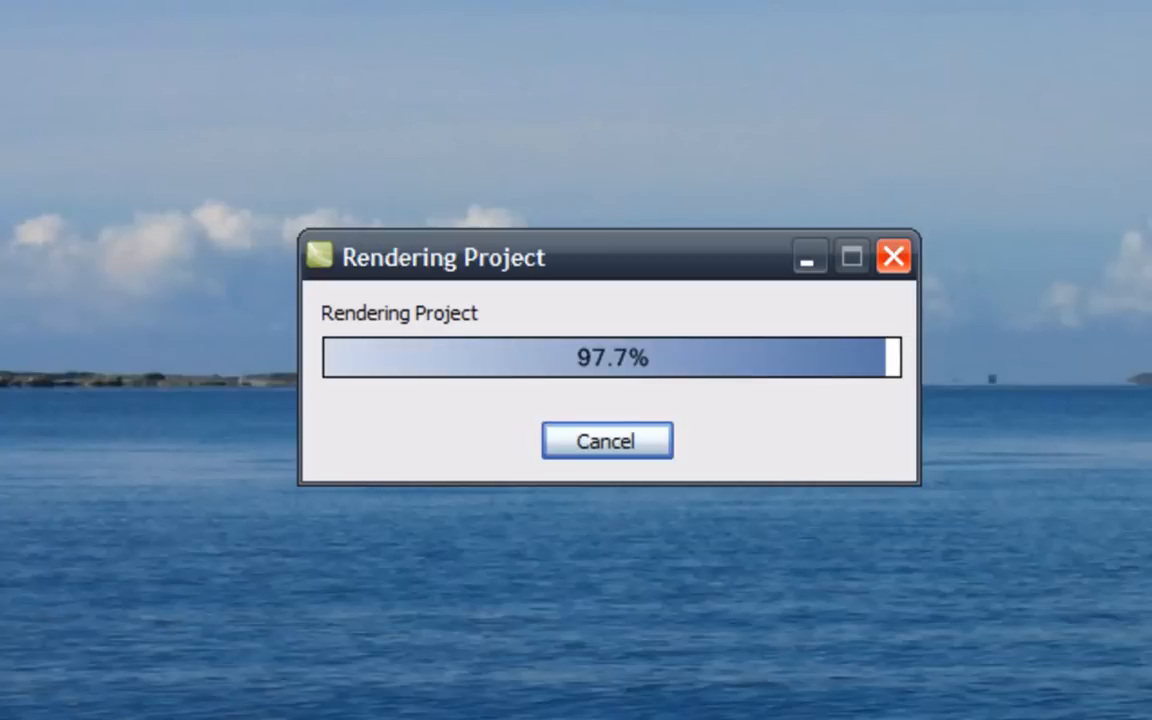
pyautogui.moveTo(770, 700)
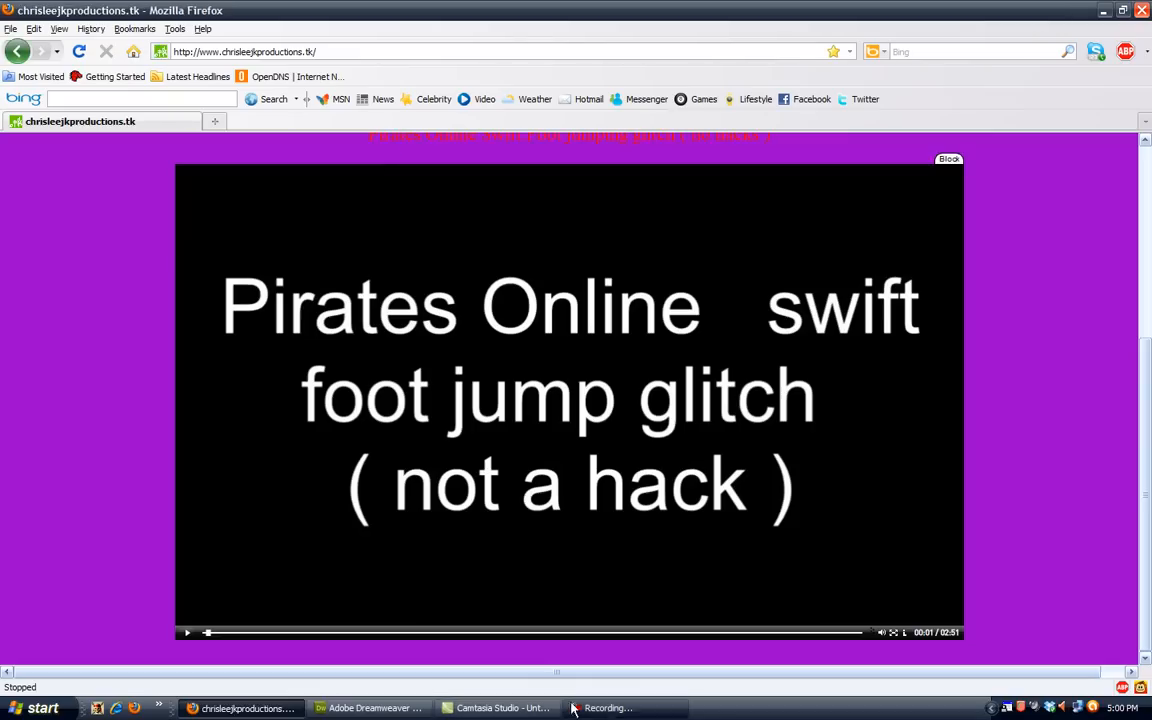
pyautogui.click(500, 708)
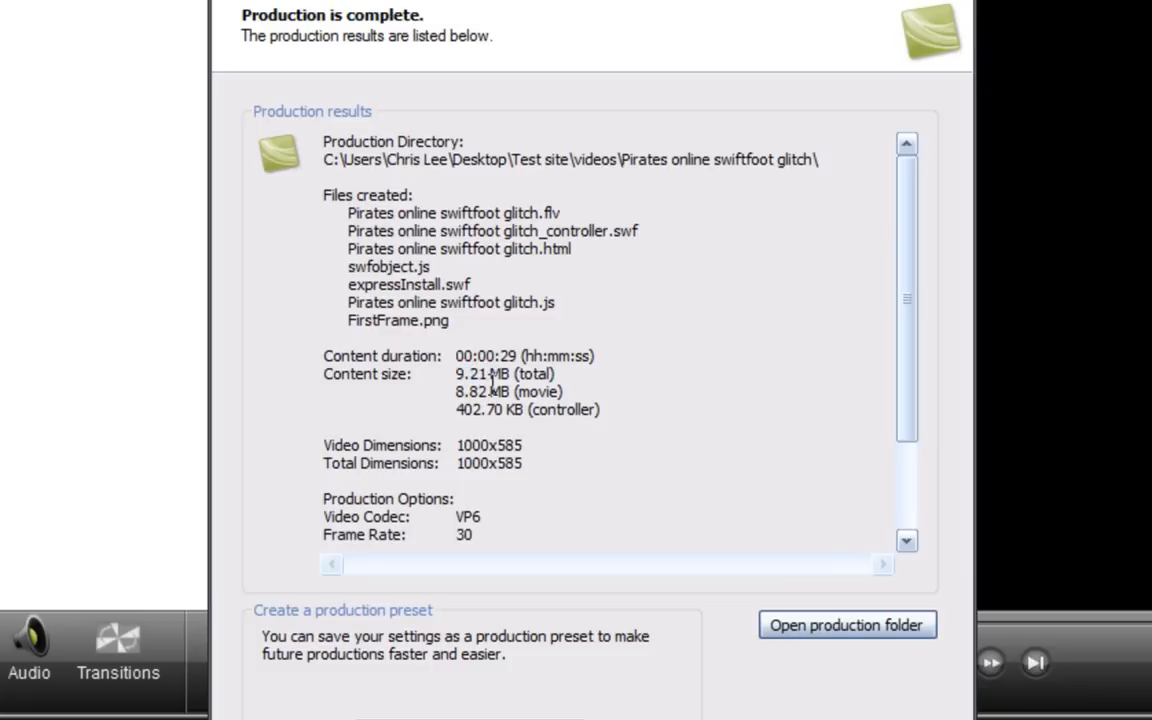
pyautogui.moveTo(496, 452)
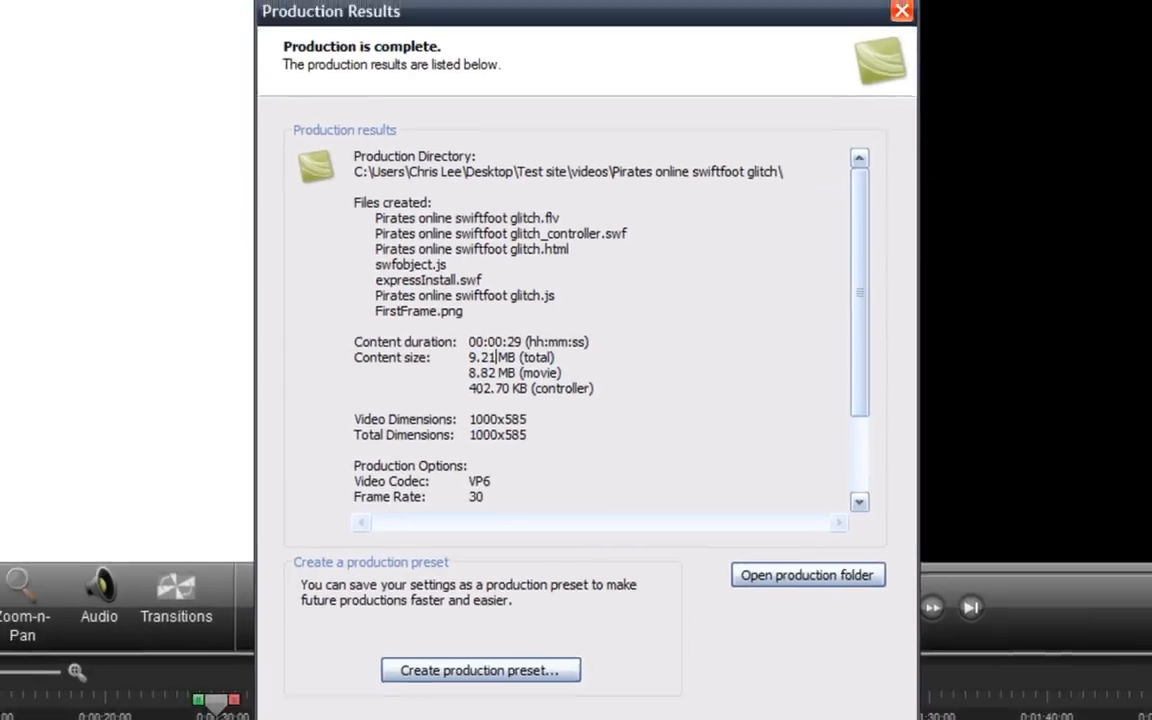
# - Close Production Results, minimize Camtasia and switch to Adobe Dreamweaver with index.html
pyautogui.click(900, 12)
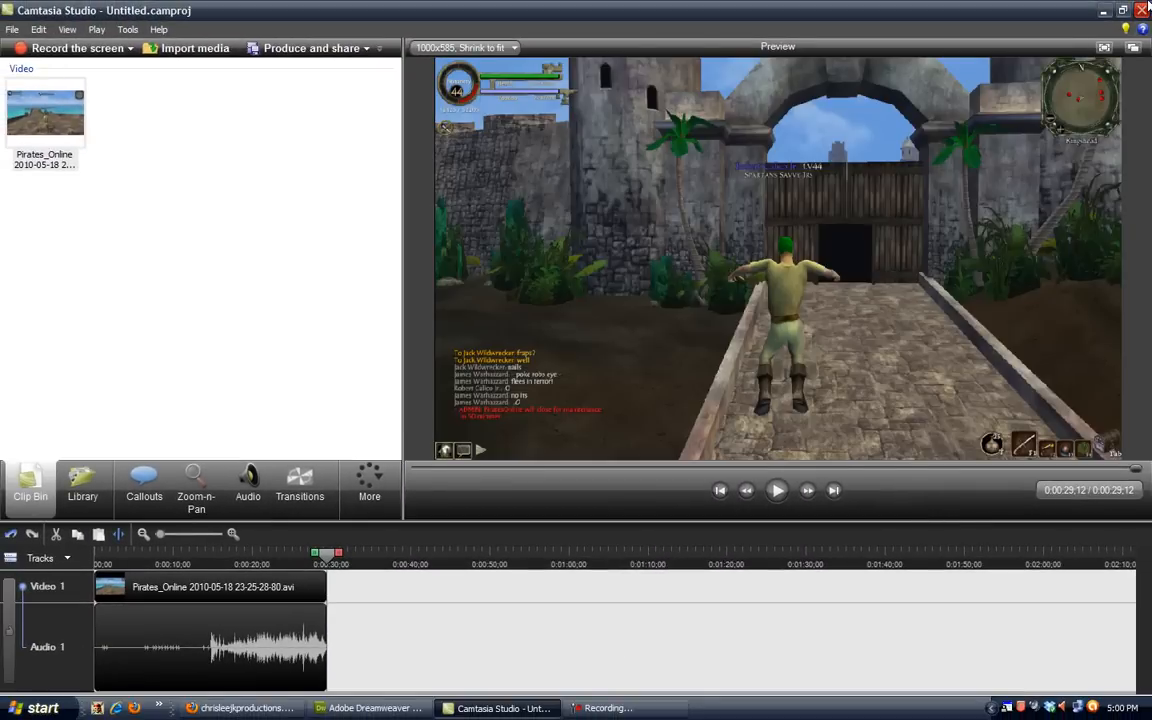
pyautogui.click(1140, 10)
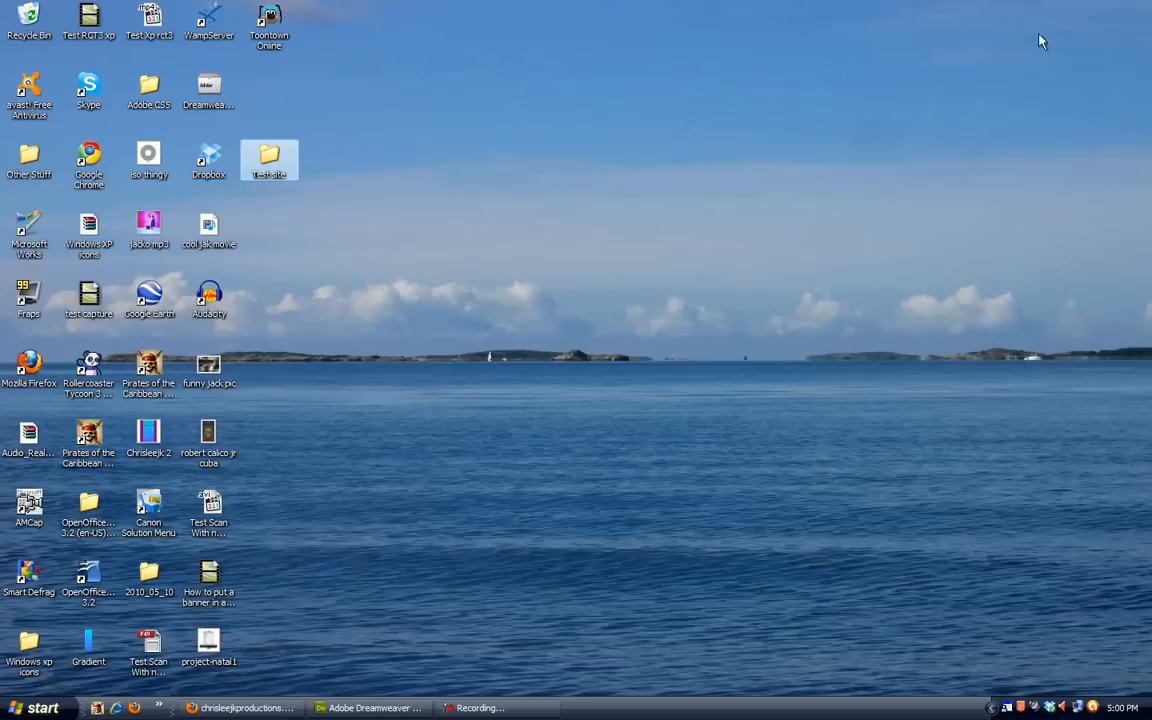
pyautogui.moveTo(296, 338)
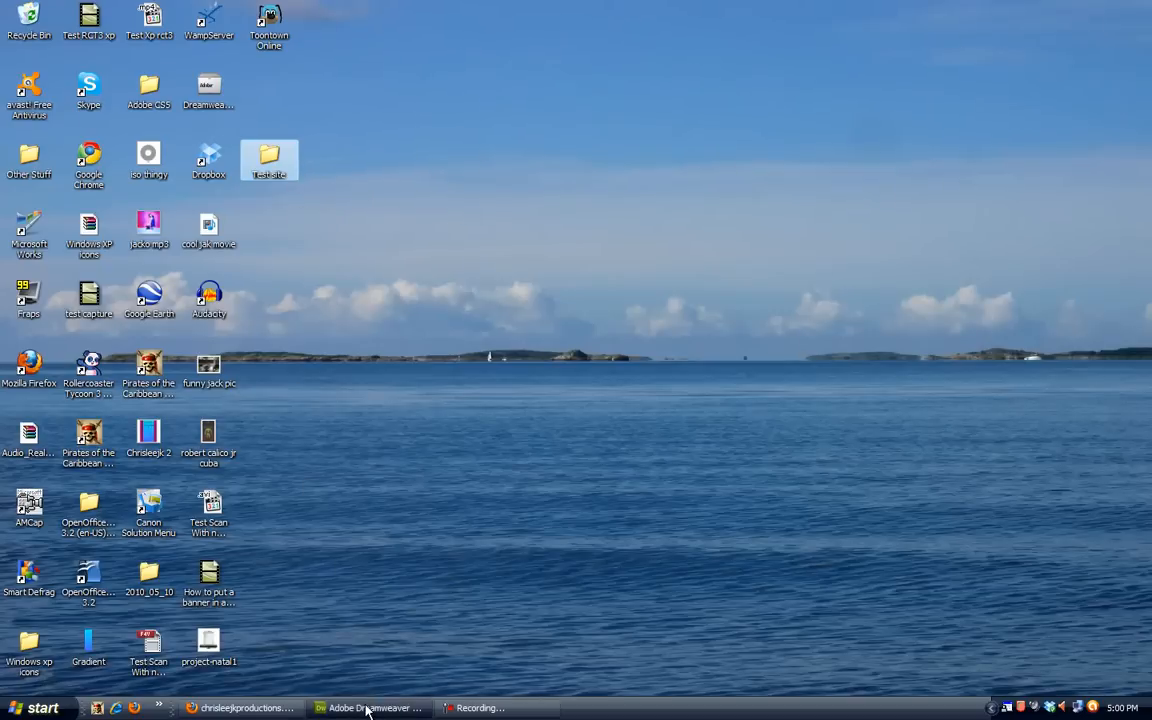
pyautogui.click(370, 708)
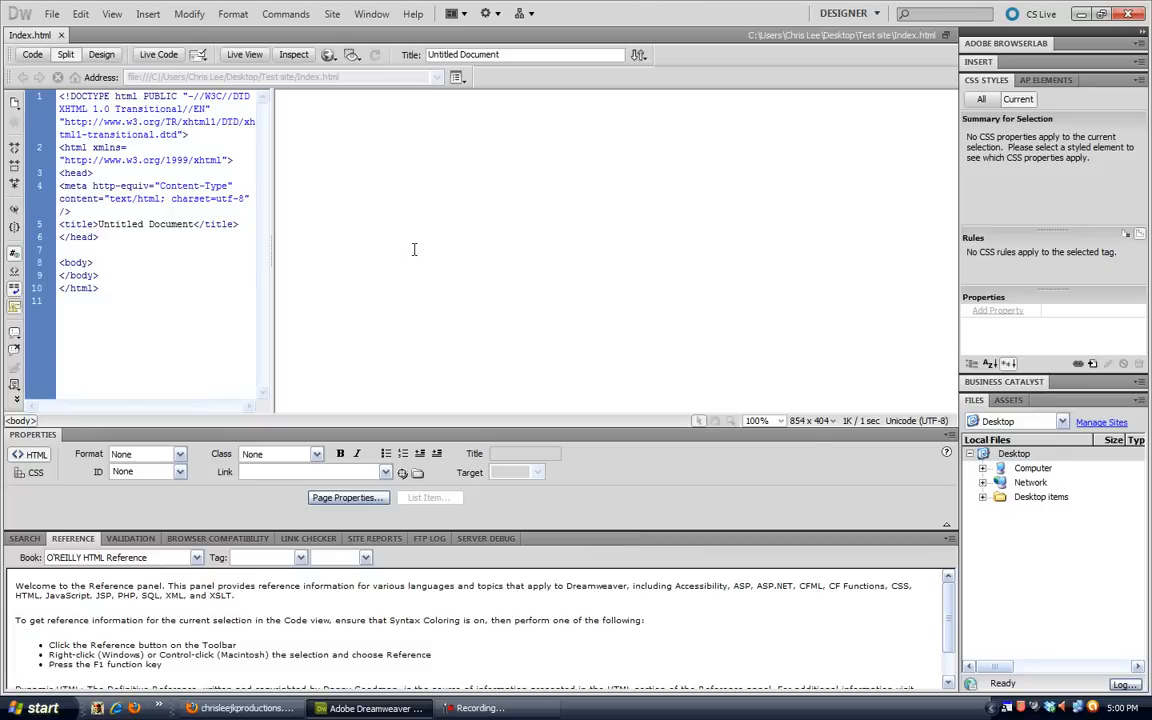
# - Start inserting a SWF media object into the Dreamweaver page
pyautogui.write('redufrrfdyoerydewofdcweuruower')
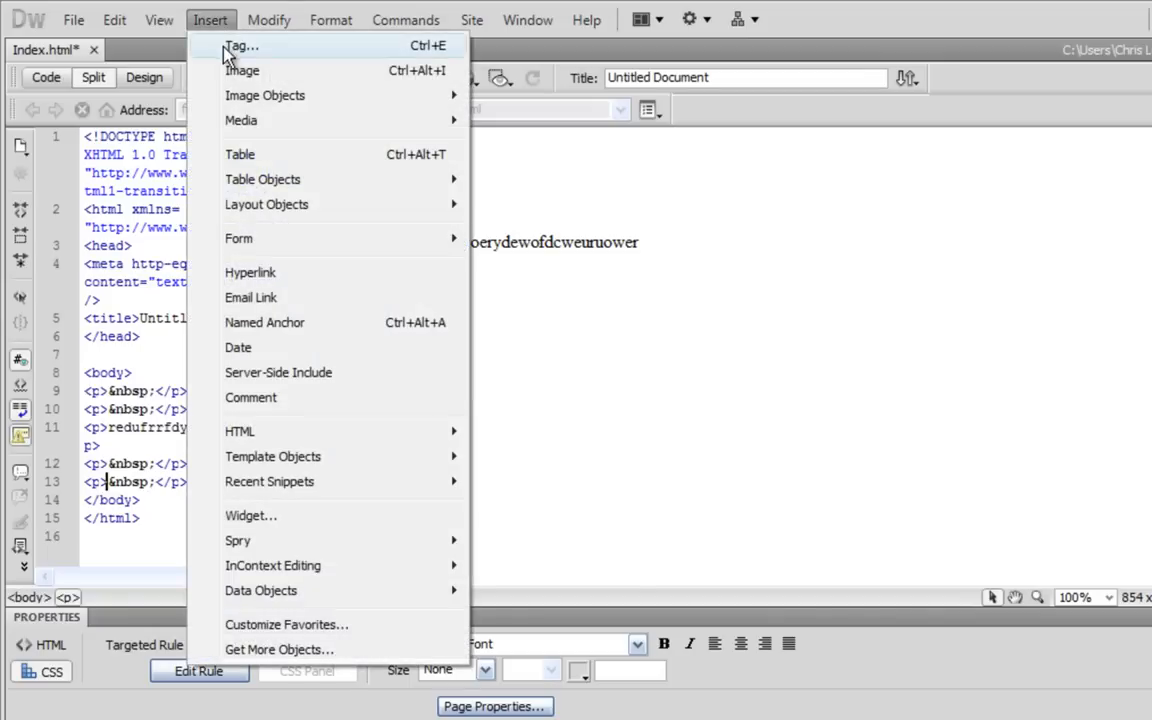
pyautogui.moveTo(240, 120)
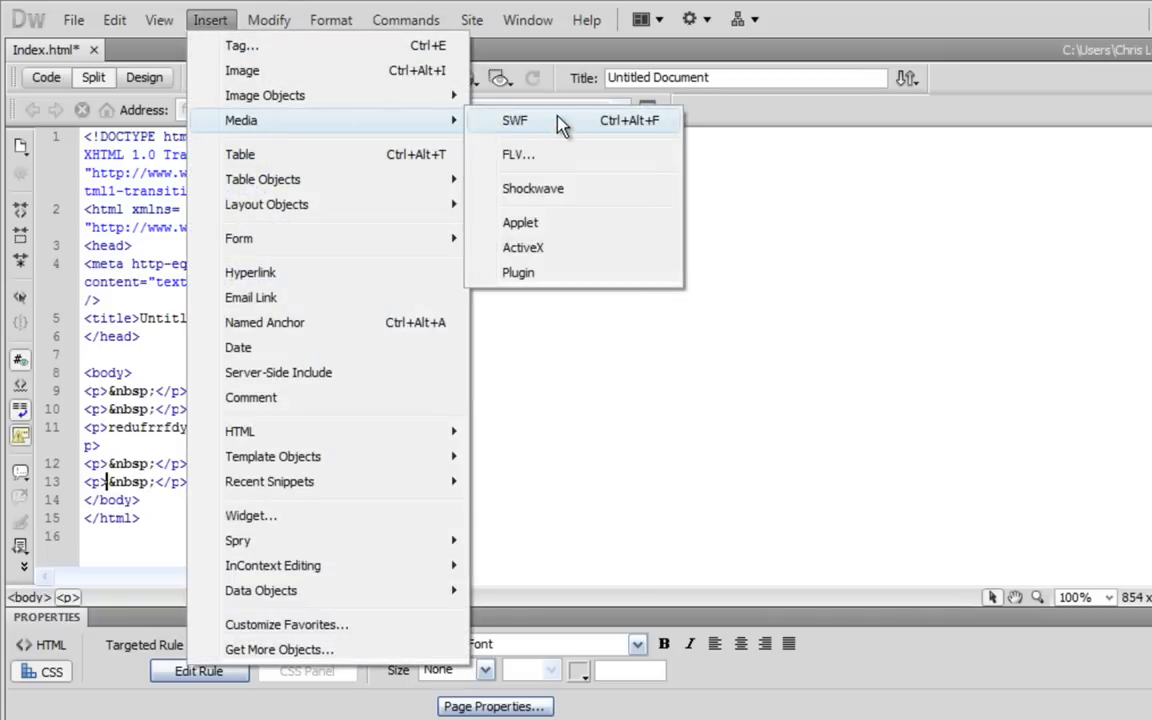
pyautogui.click(516, 120)
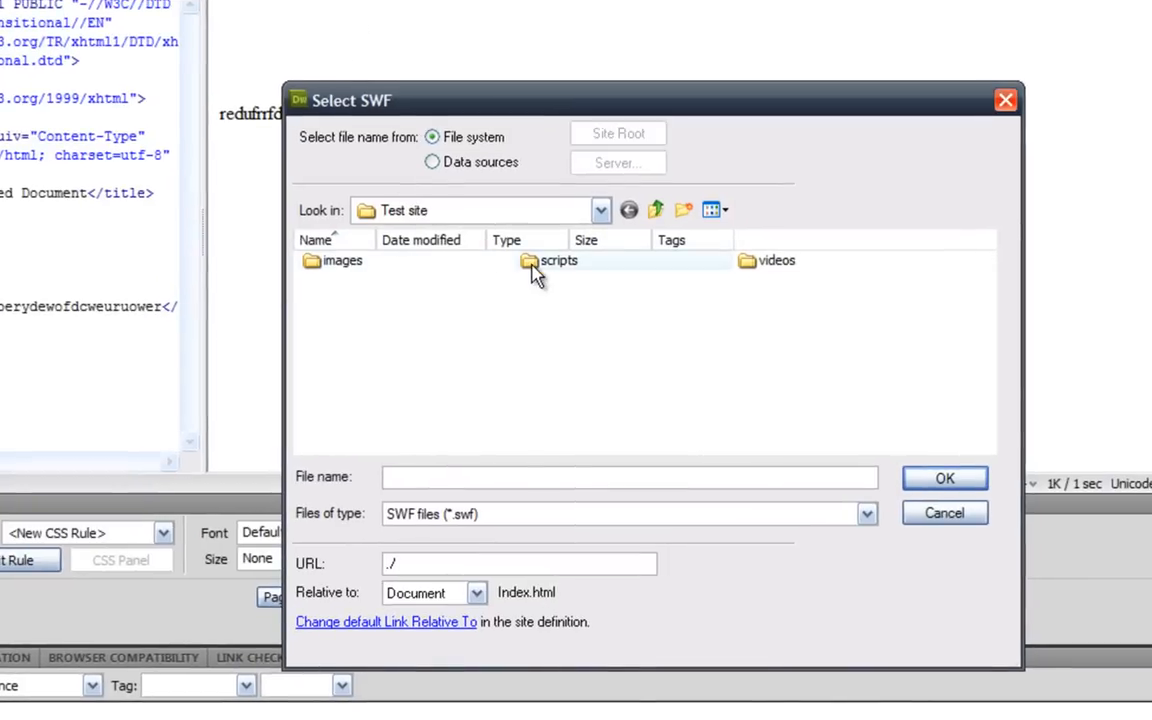
# - Choose the Pirates online swiftfoot glitch_controller SWF from the site's videos folder
pyautogui.click(776, 260)
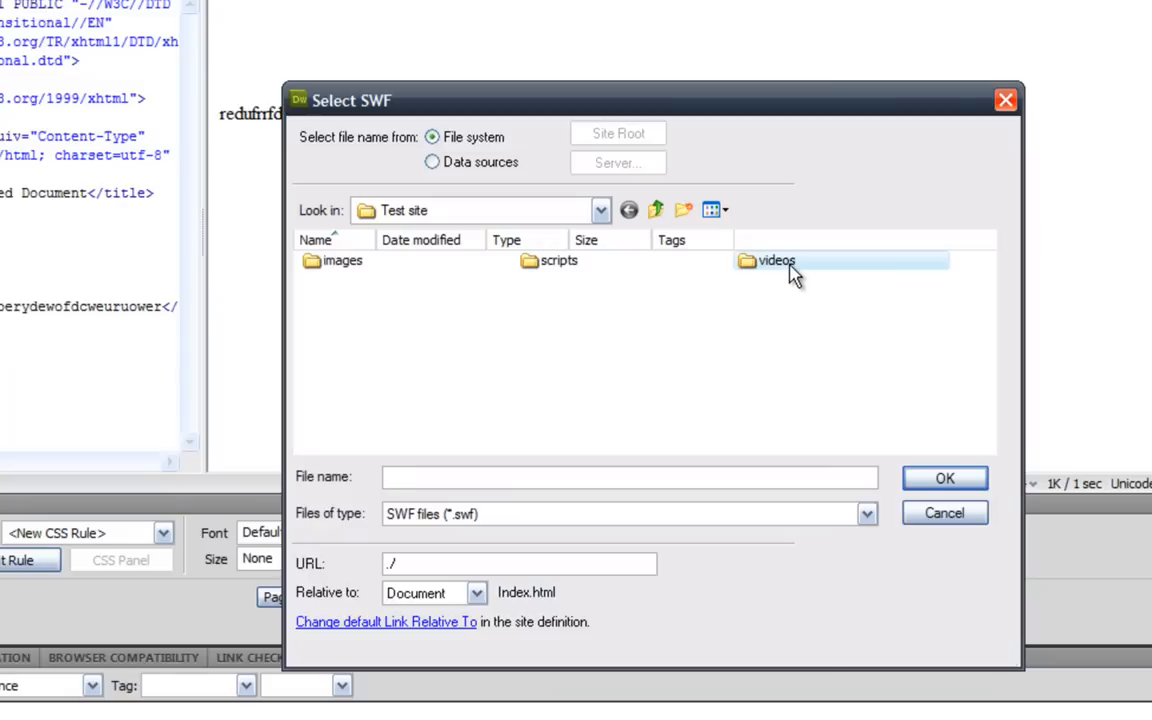
pyautogui.doubleClick(776, 260)
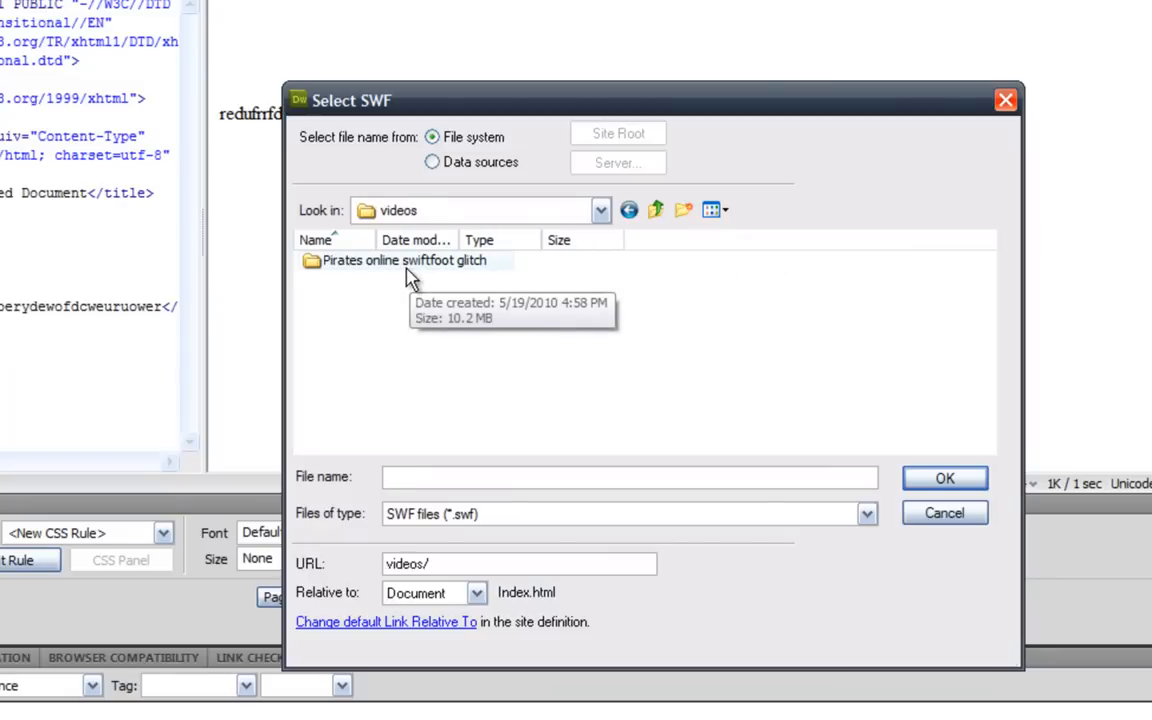
pyautogui.doubleClick(404, 260)
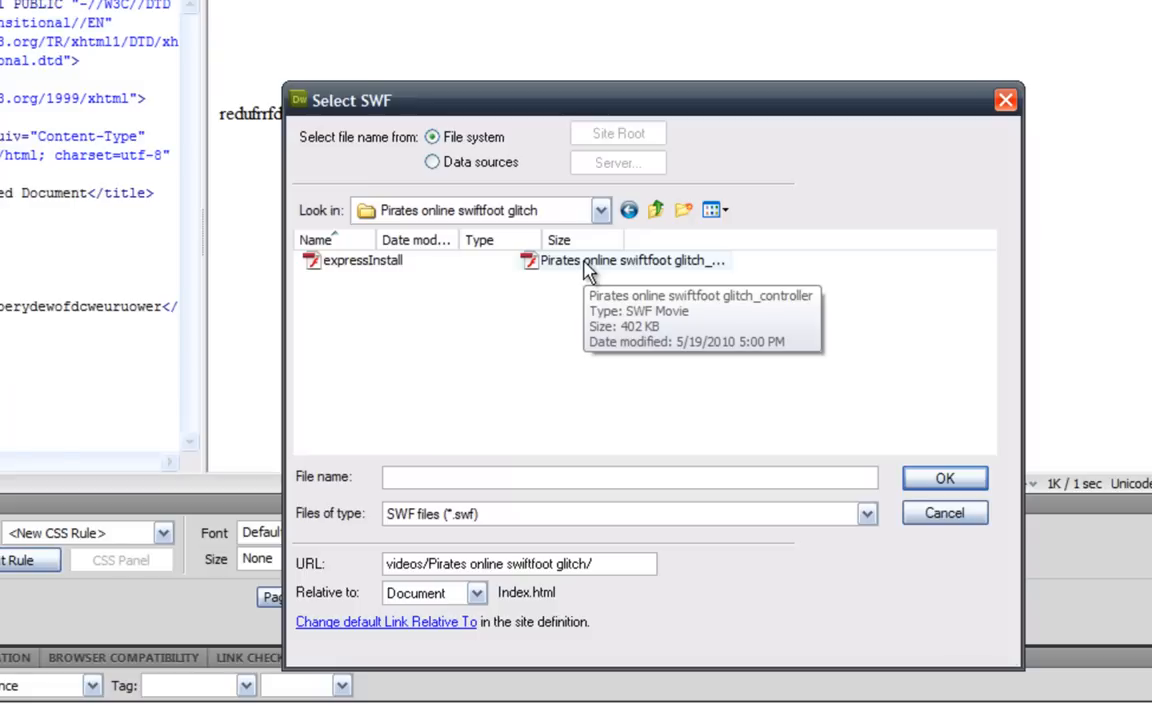
pyautogui.click(944, 478)
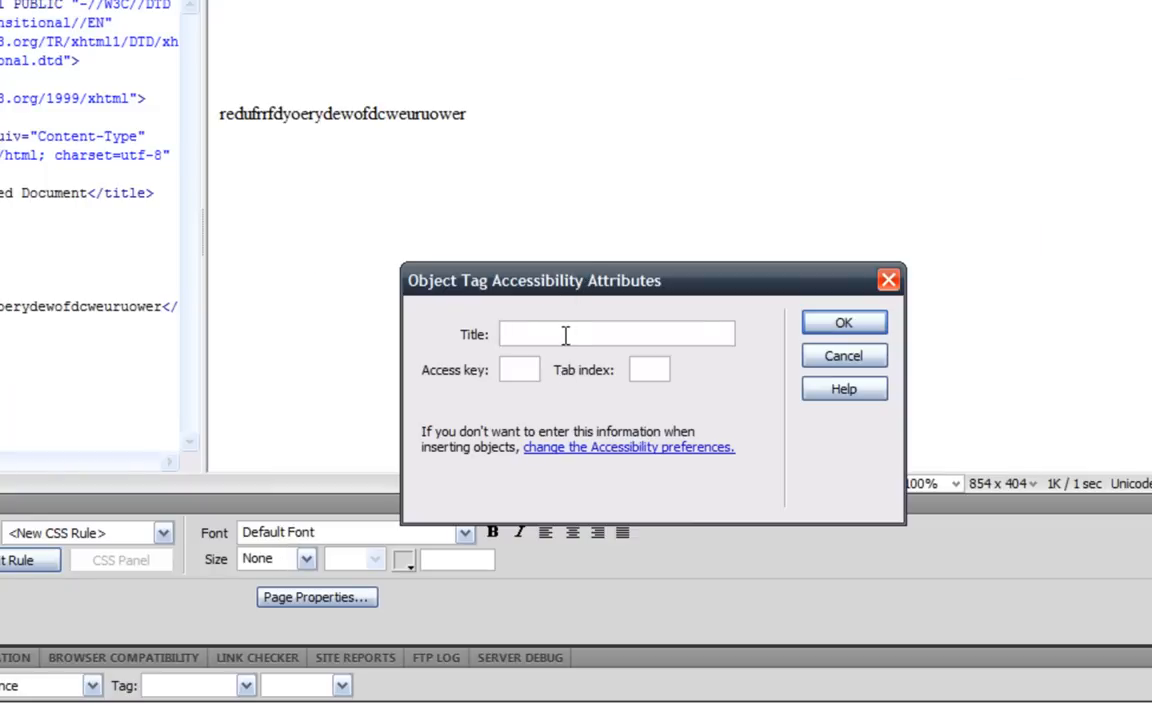
# - Title the object 'pirates online swiftfoot glitch' and insert it into the page
pyautogui.write('pirates online sw')
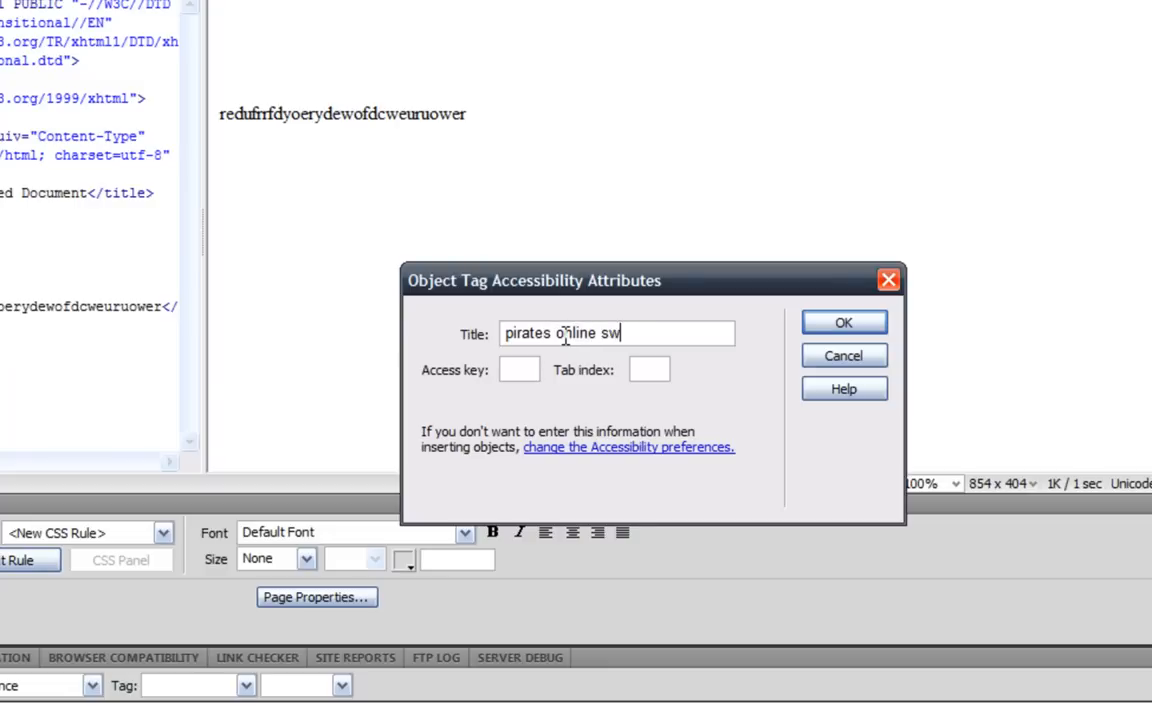
pyautogui.write('ift')
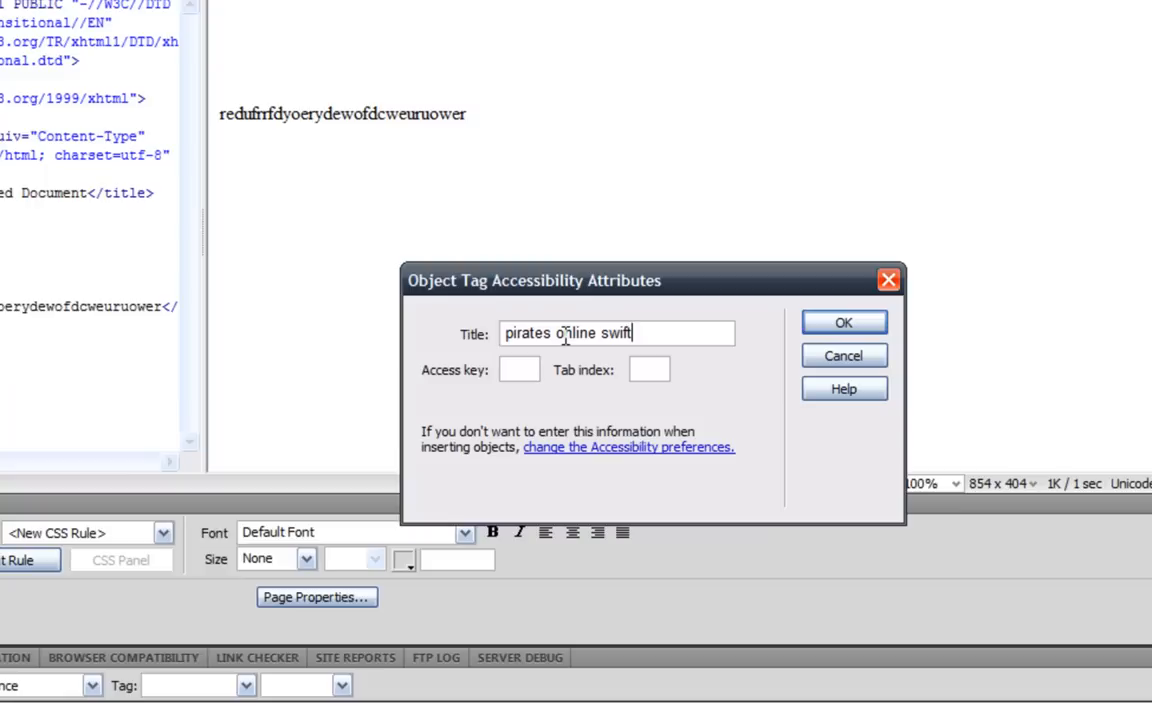
pyautogui.write('foot c')
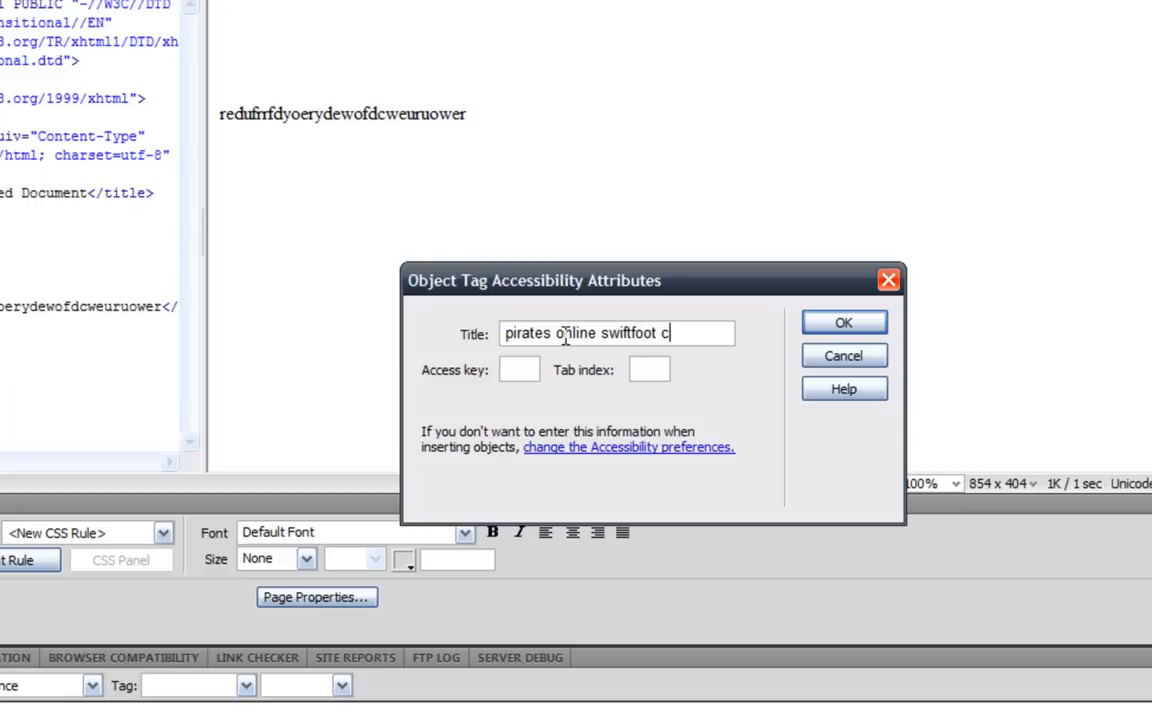
pyautogui.write('glitch')
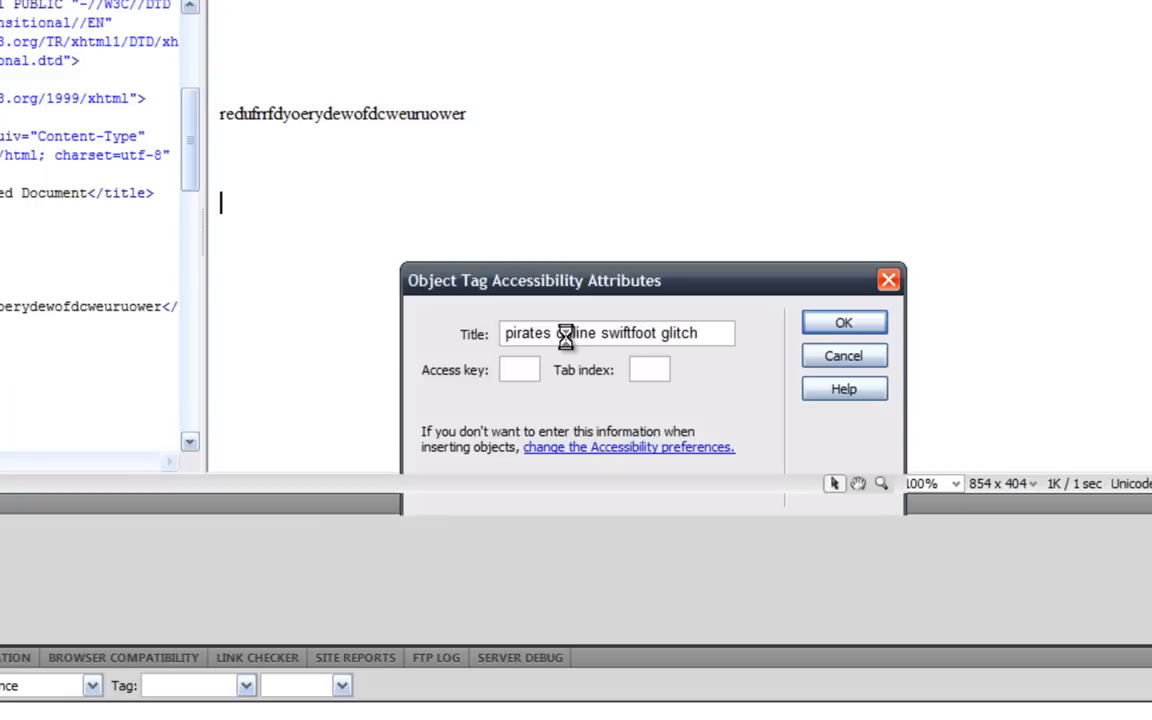
pyautogui.click(844, 320)
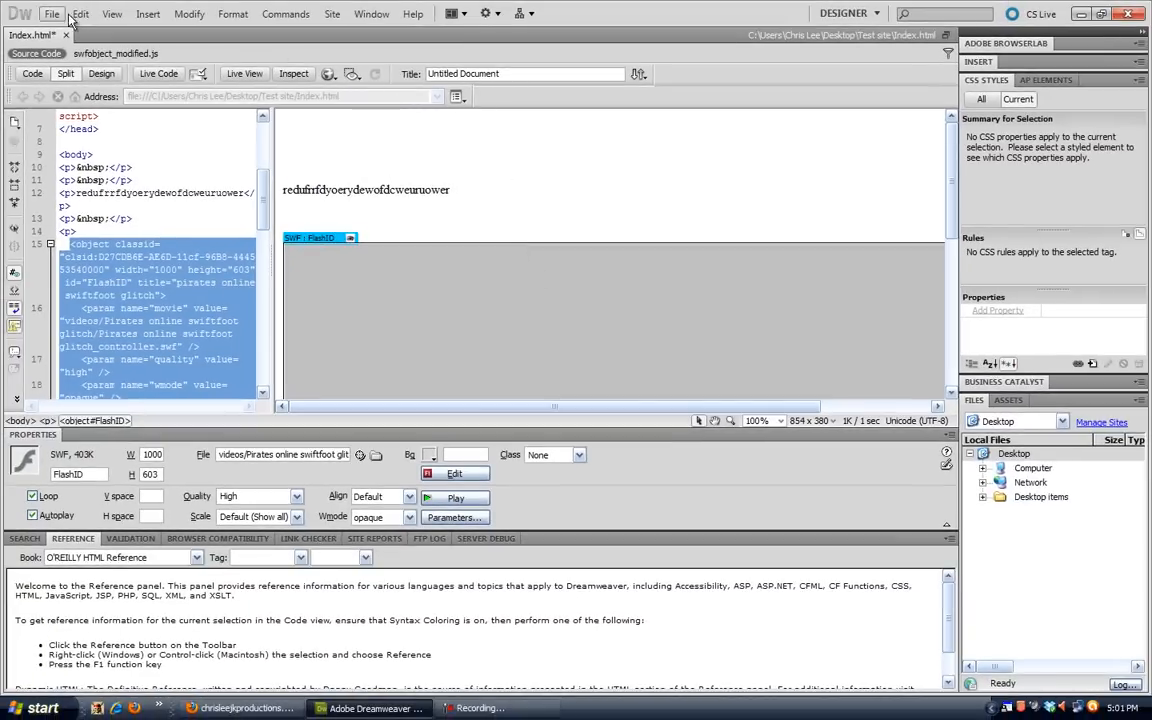
# - Save the page, letting expressInstall.swf and swfobject_modified.js copy into scripts
pyautogui.click(52, 12)
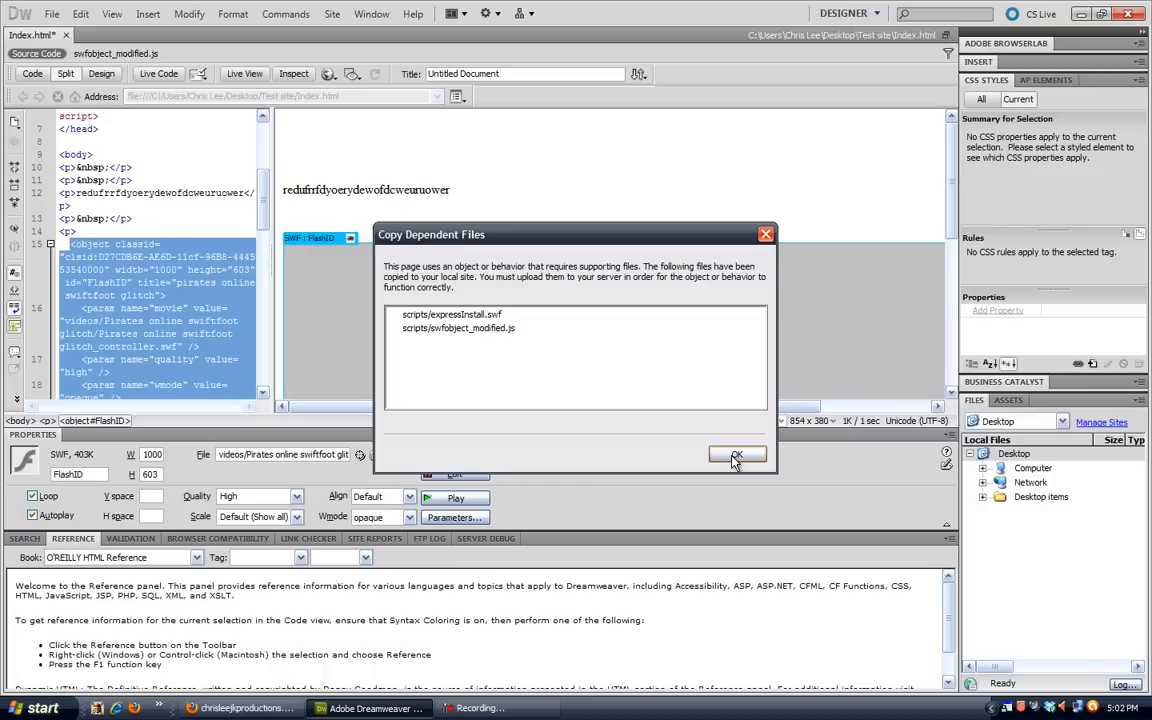
pyautogui.click(736, 454)
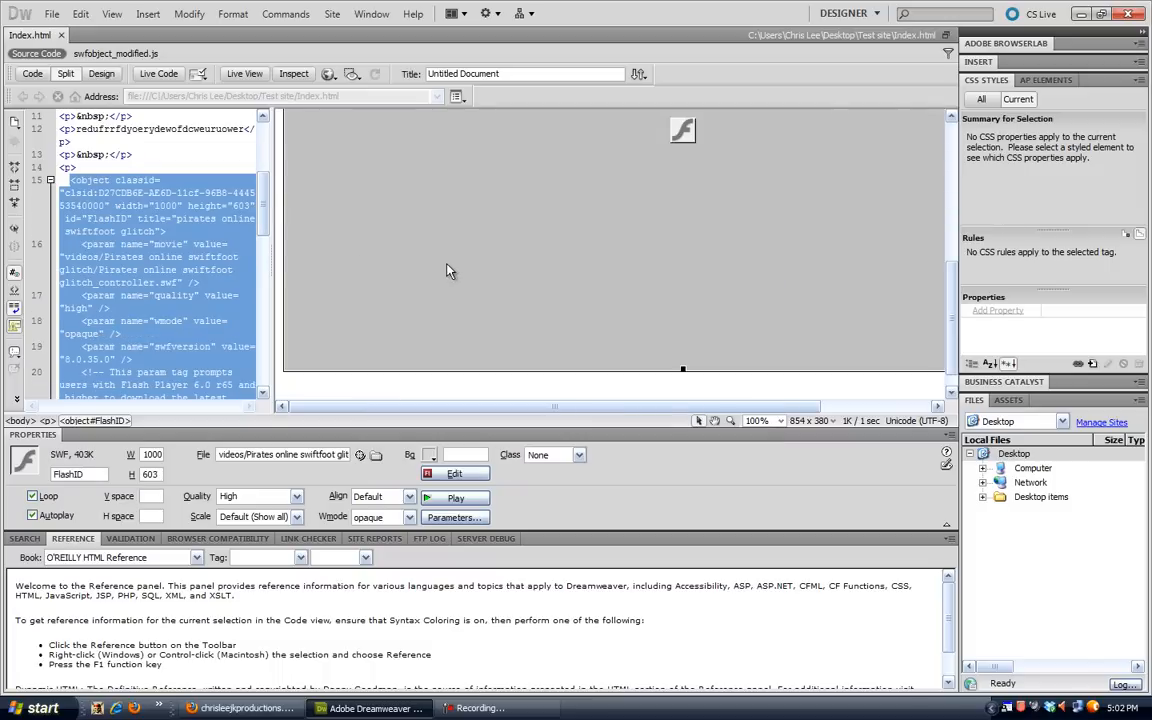
pyautogui.click(328, 74)
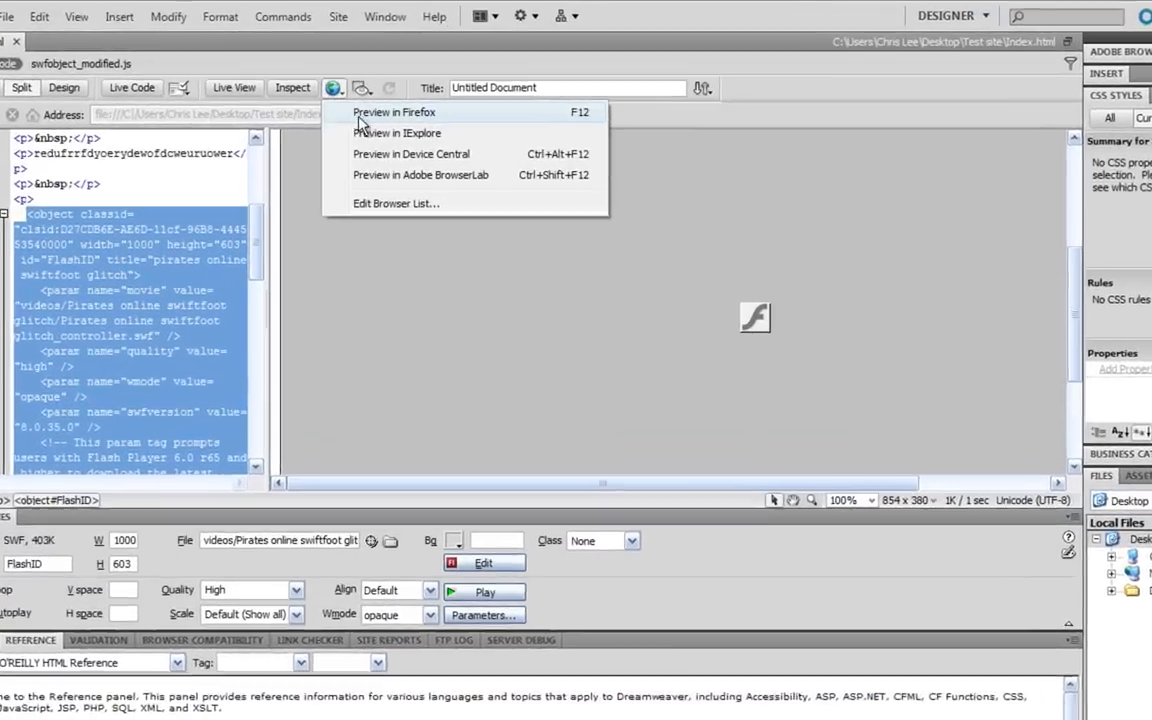
# - Preview the page in Firefox and play the embedded Pirates Online video
pyautogui.click(394, 112)
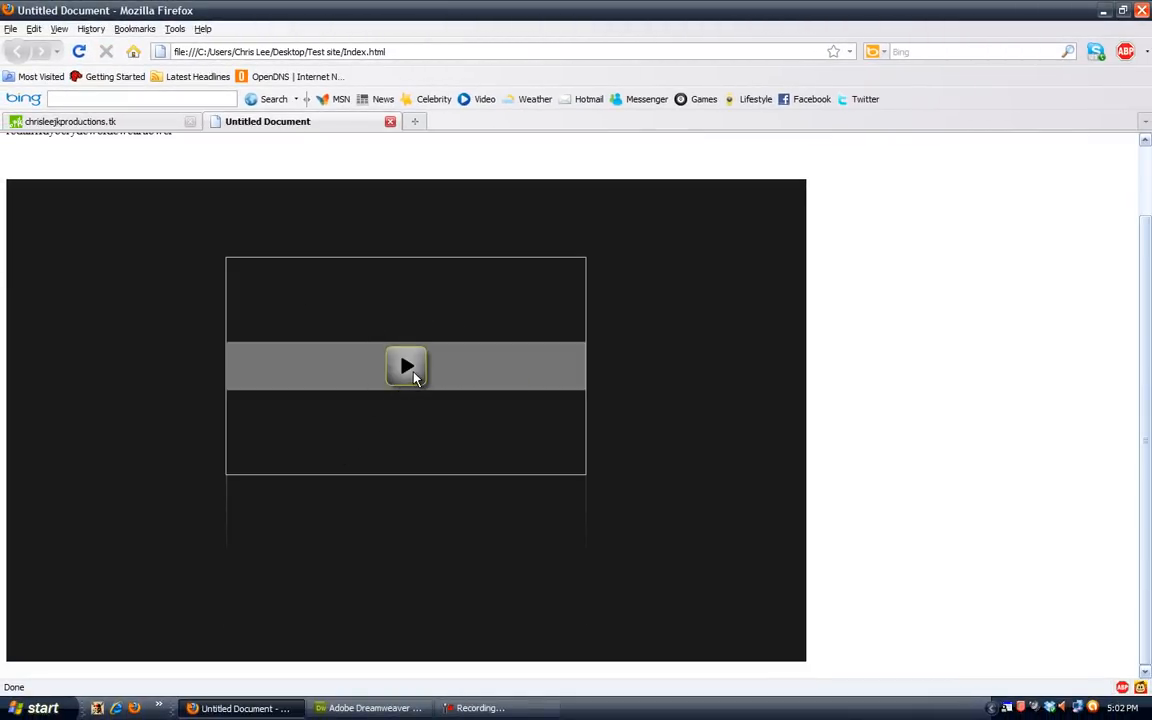
pyautogui.click(406, 366)
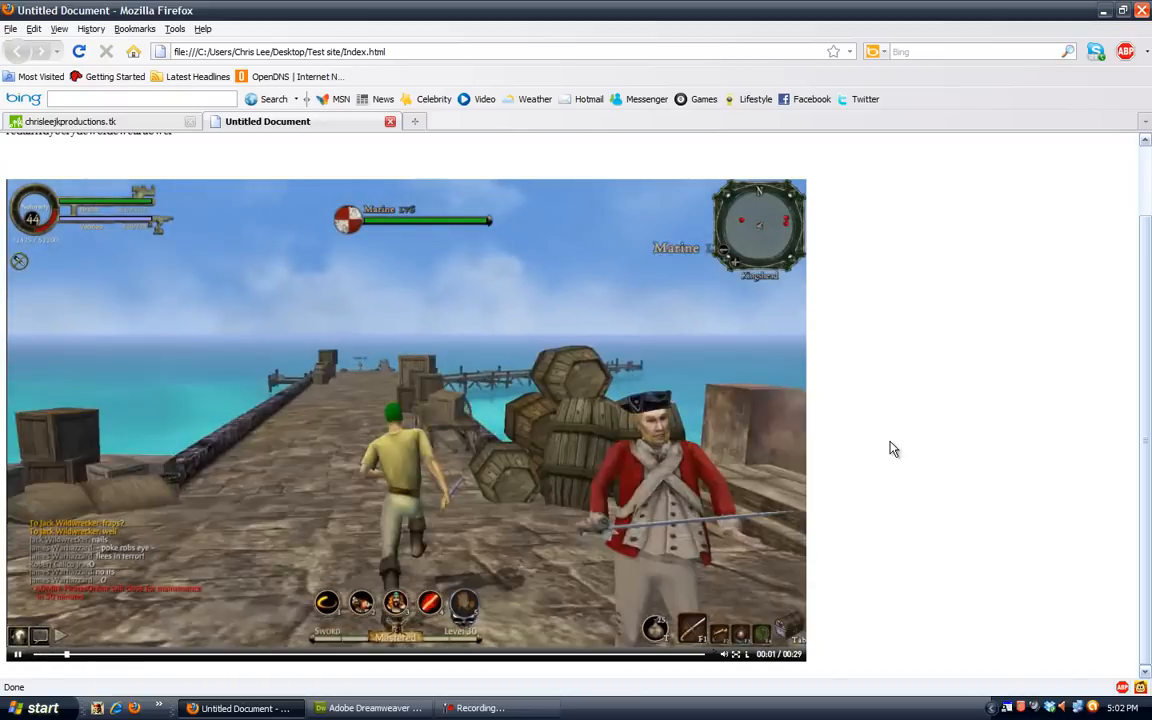